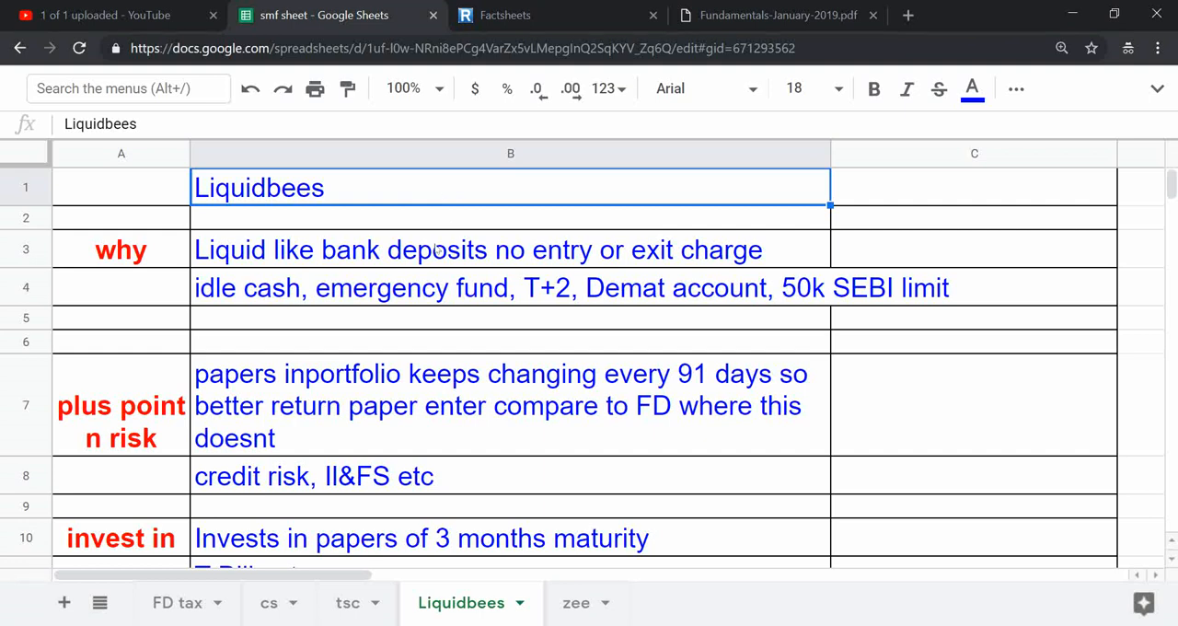
Review the bank-deposit-like liquidity and idle cash/emergency fund notes
left_click(511, 249)
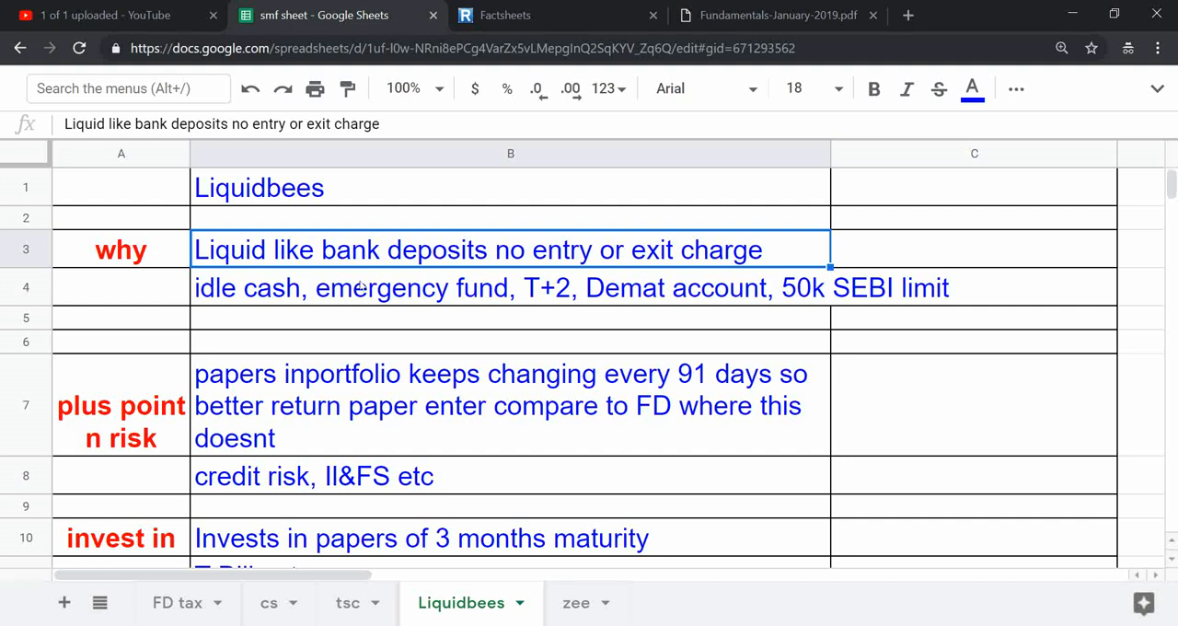
left_click(510, 287)
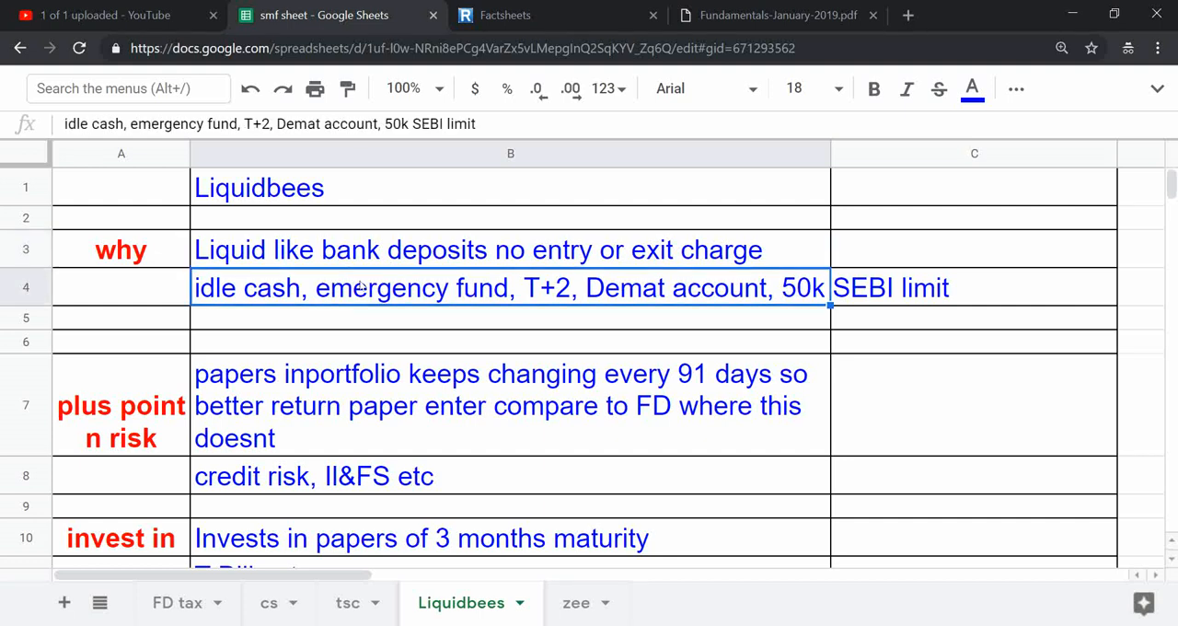
left_click(511, 249)
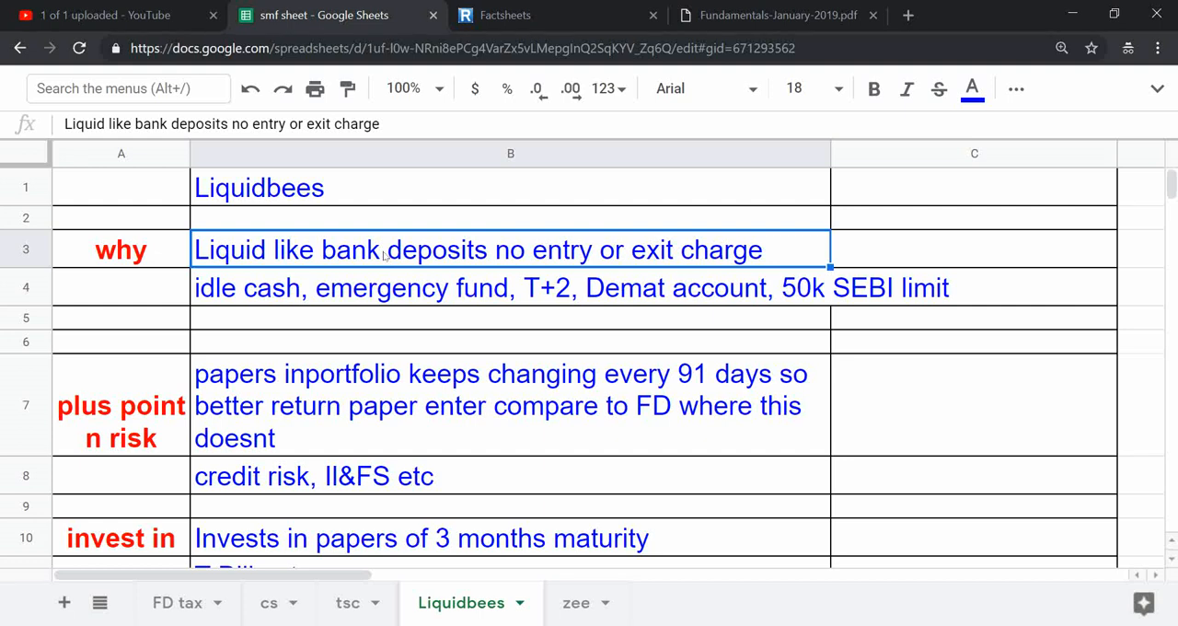
left_click(510, 287)
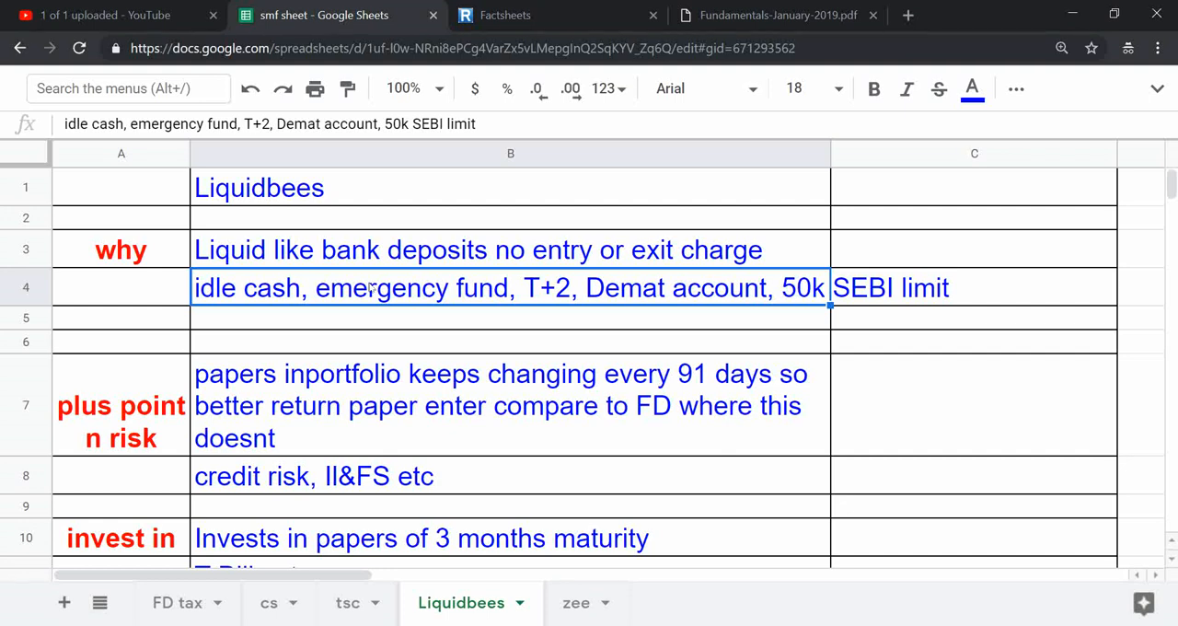
mouse_move(523, 312)
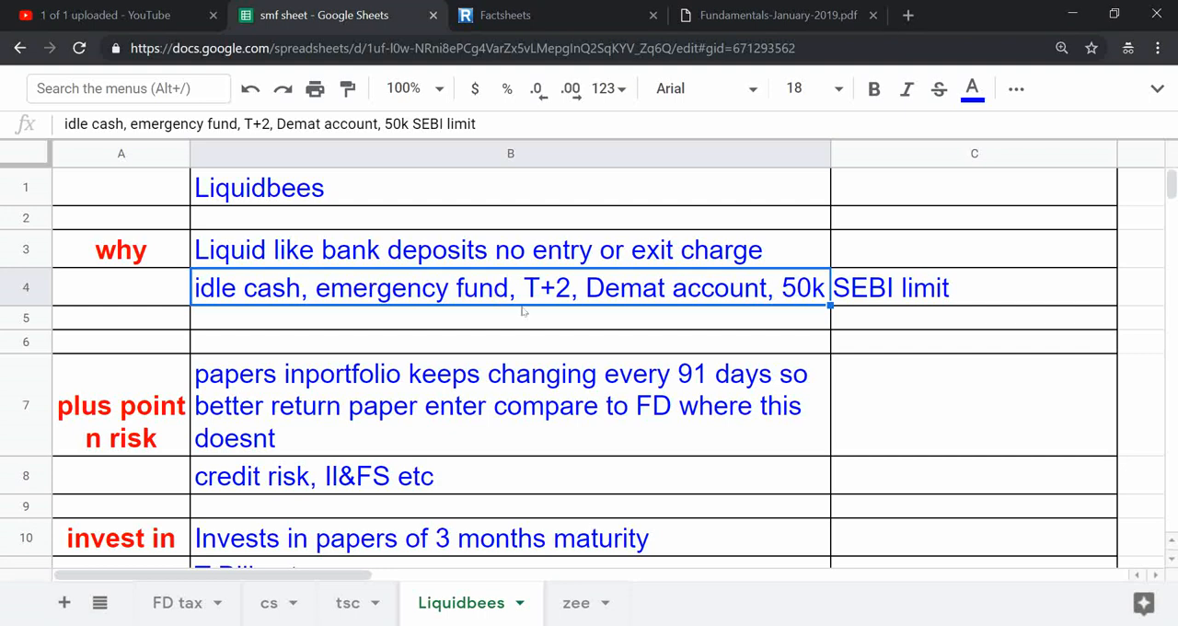
mouse_move(593, 295)
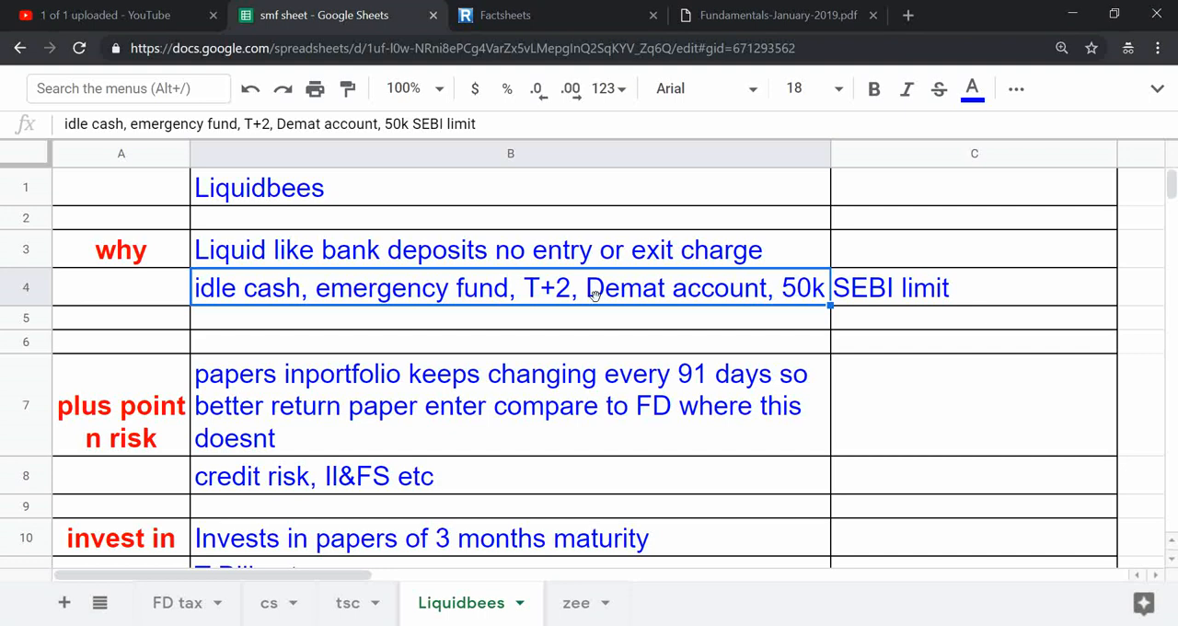
left_click(511, 318)
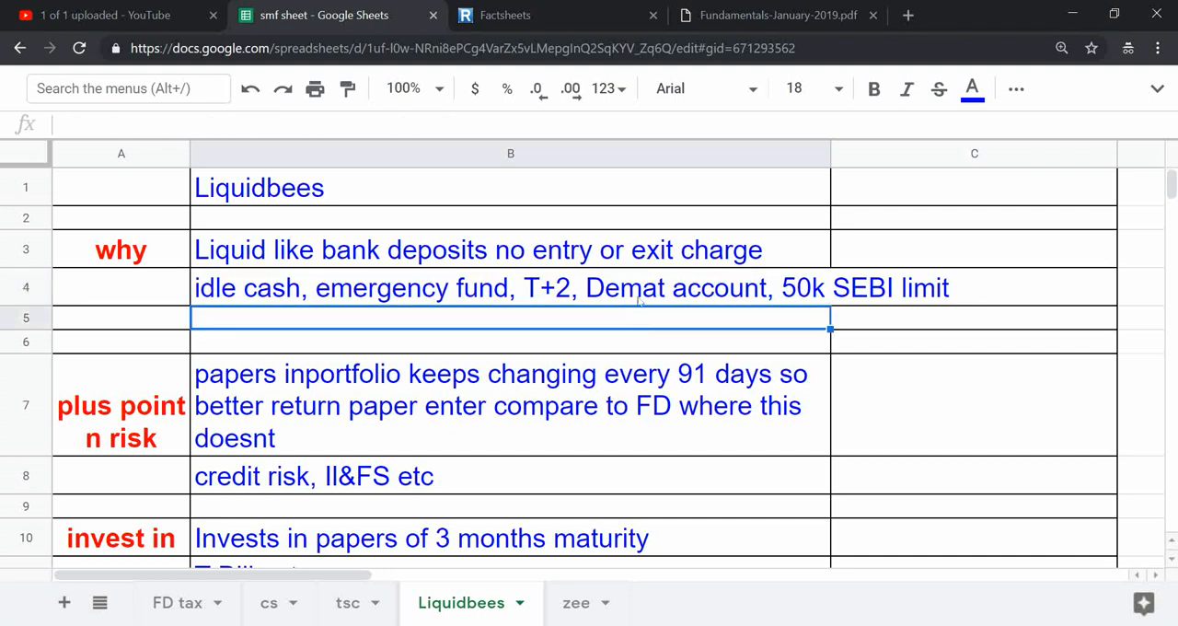
left_click(511, 287)
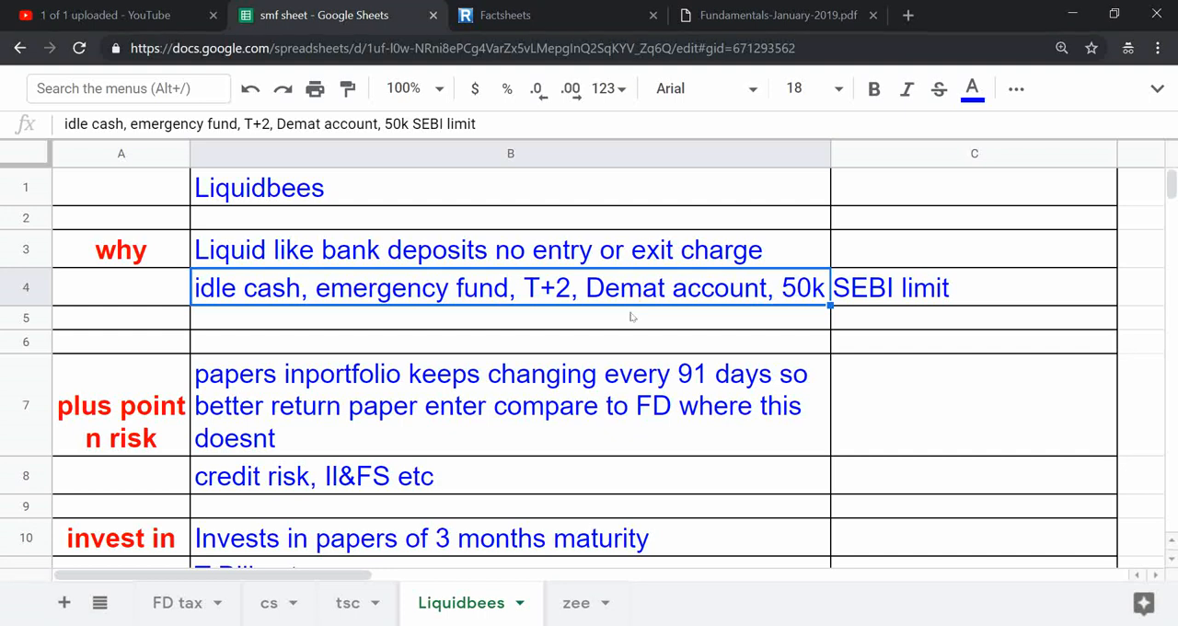
left_click(511, 318)
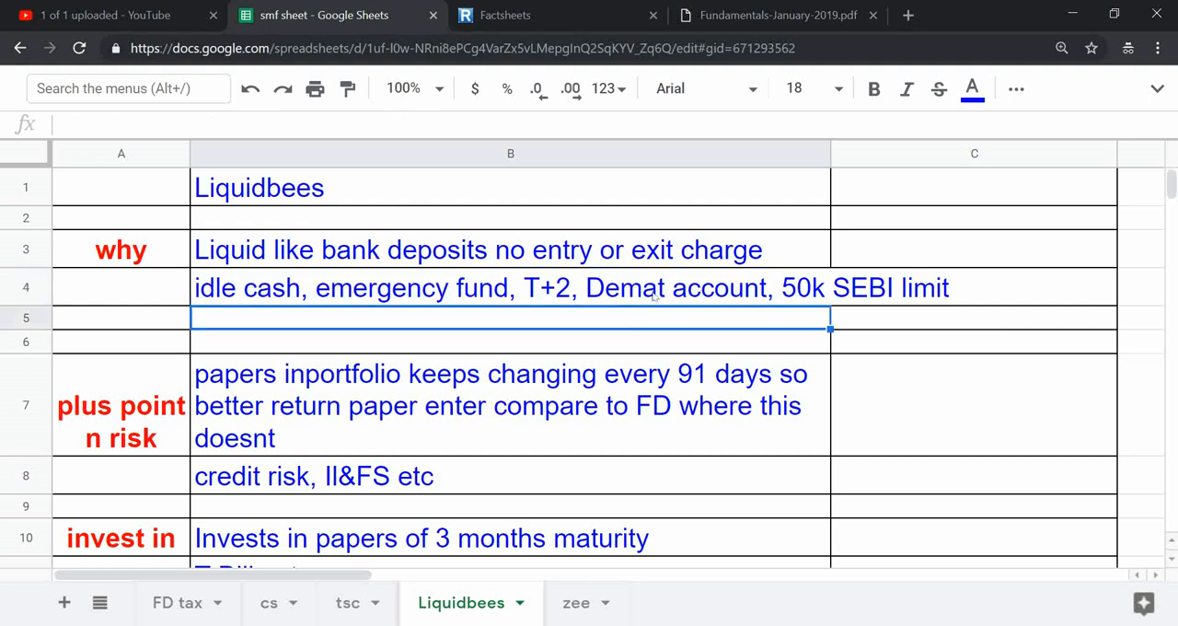
left_click(511, 287)
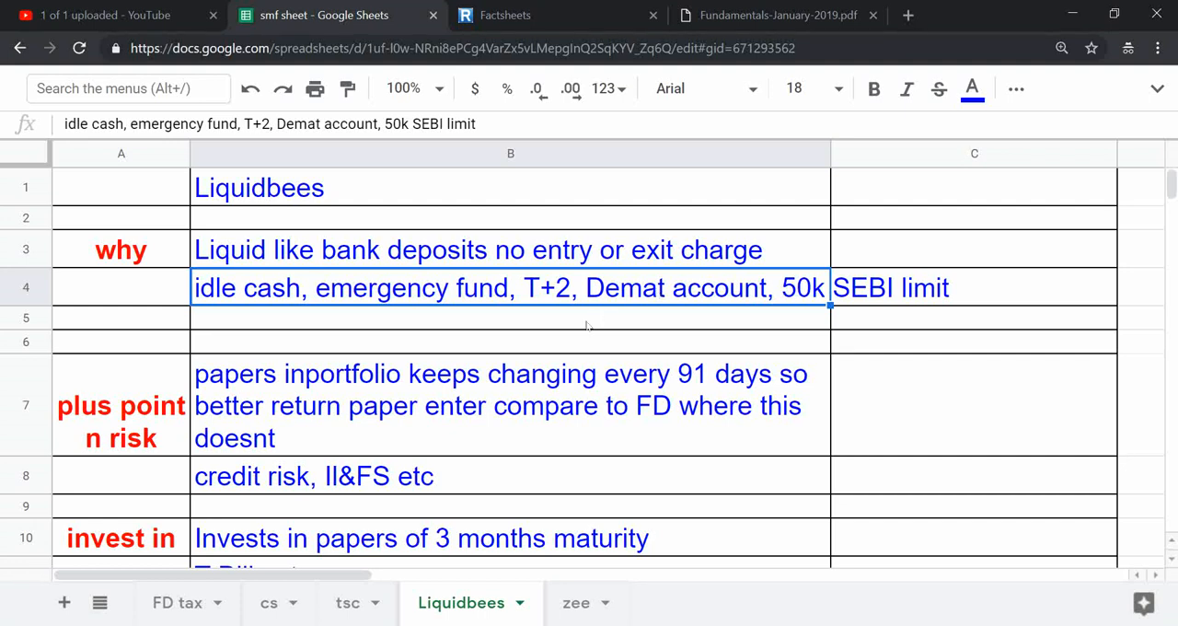
left_click(510, 317)
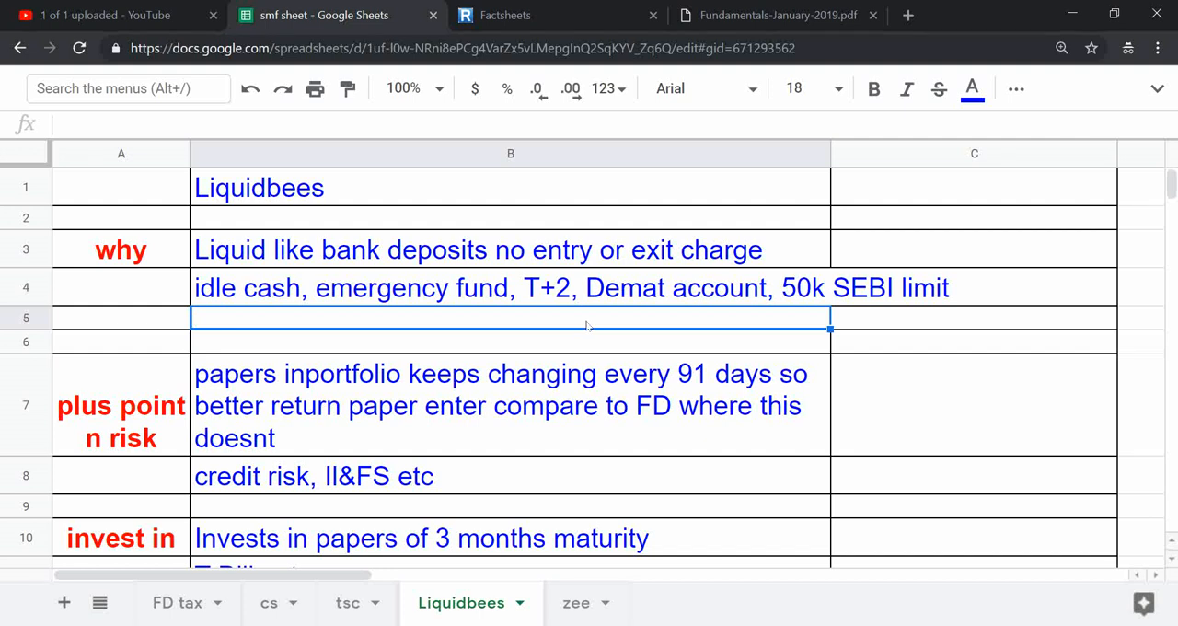
Scroll down to the T-Bills and 3-month maturity notes, stopping above the tax notes
scroll("down", 3)
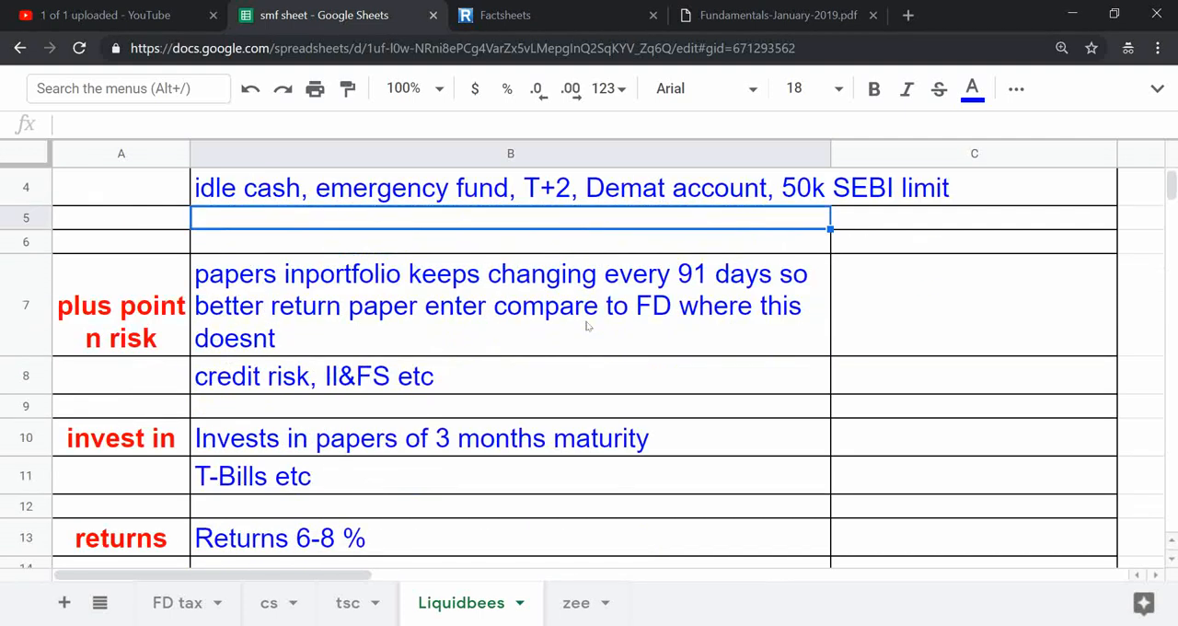
left_click(421, 437)
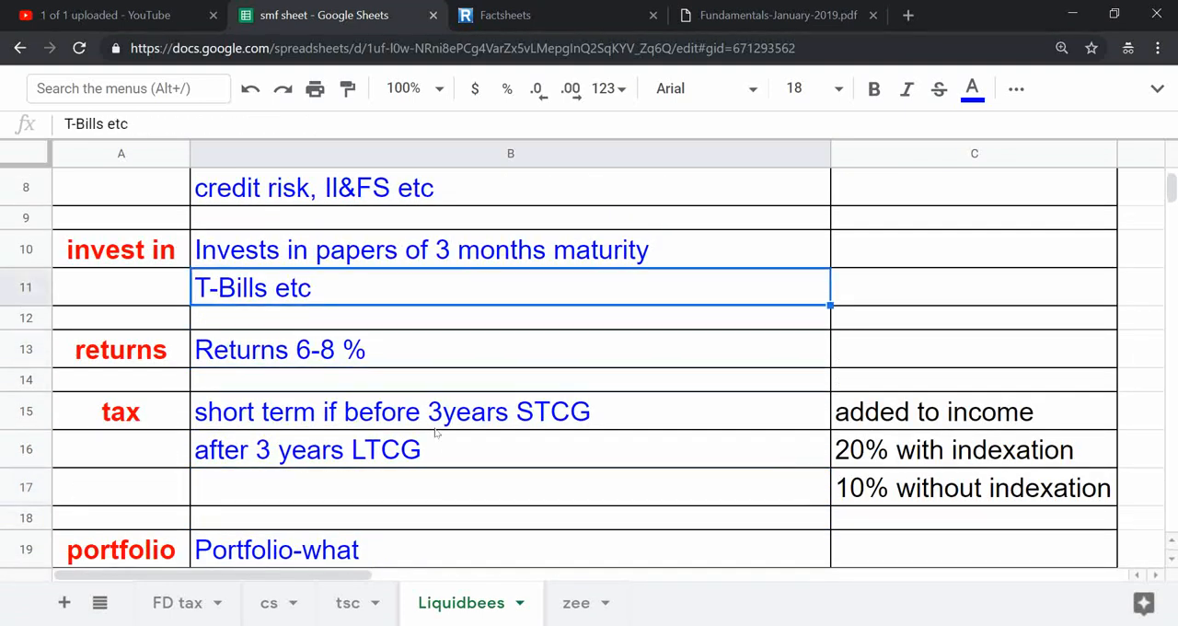
left_click(421, 250)
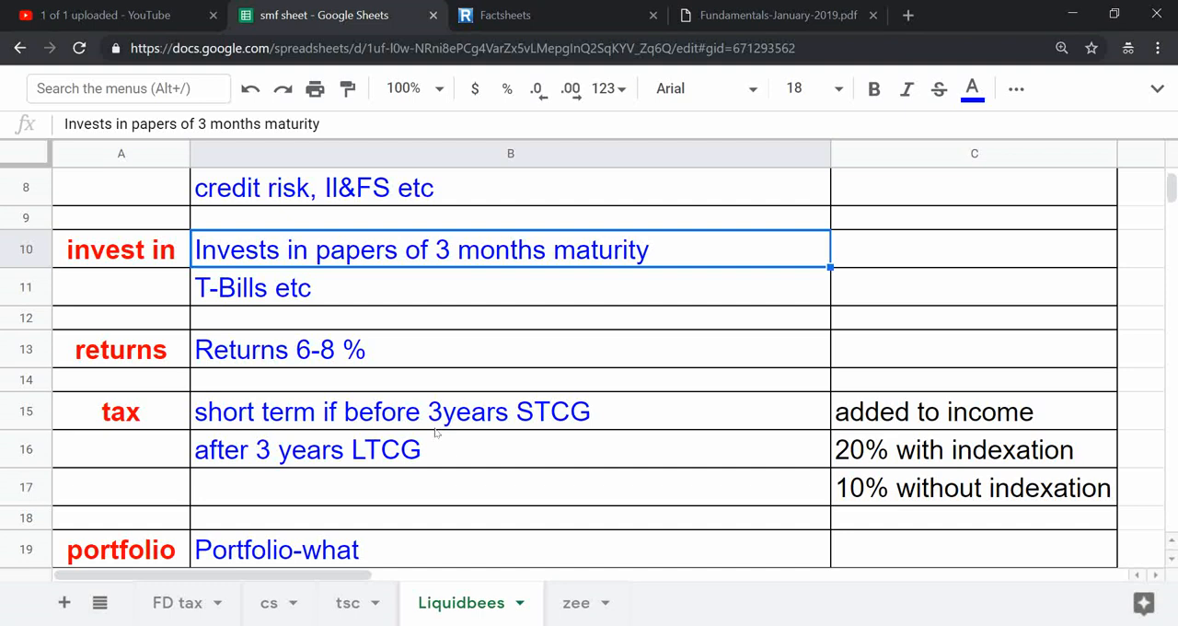
left_click(511, 287)
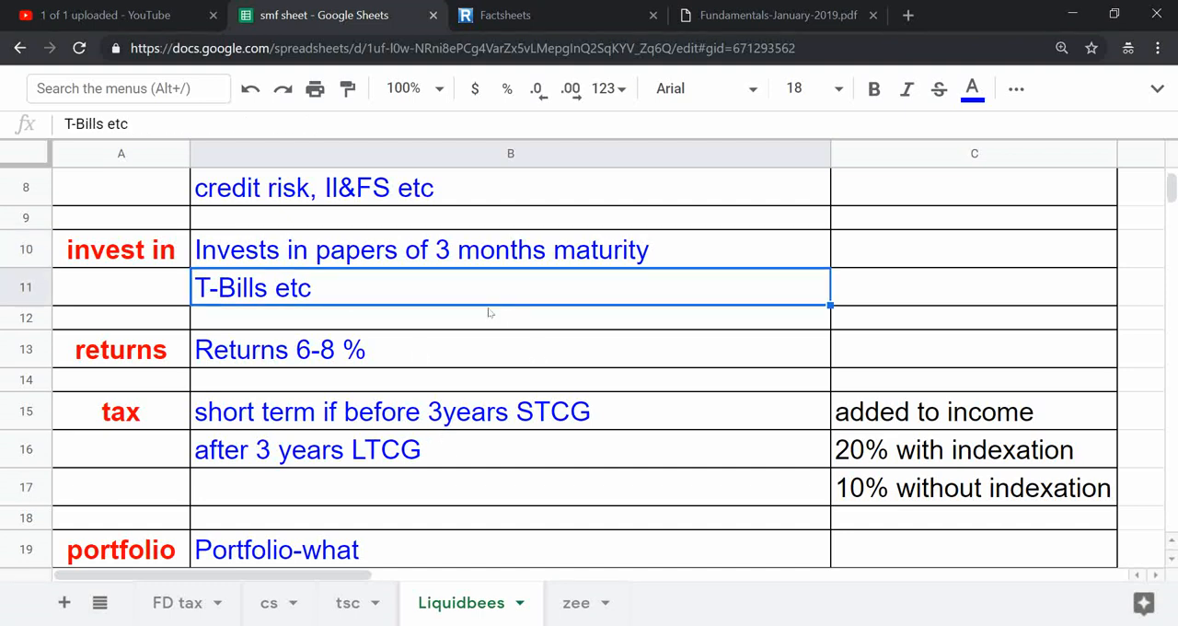
left_click(511, 349)
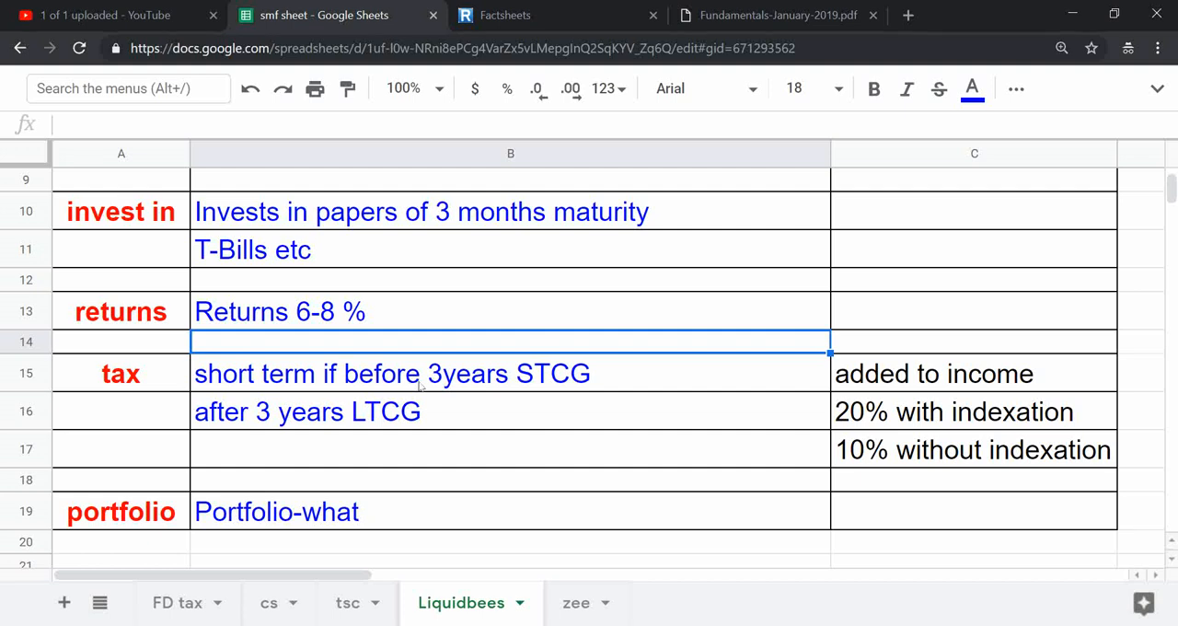
left_click(511, 373)
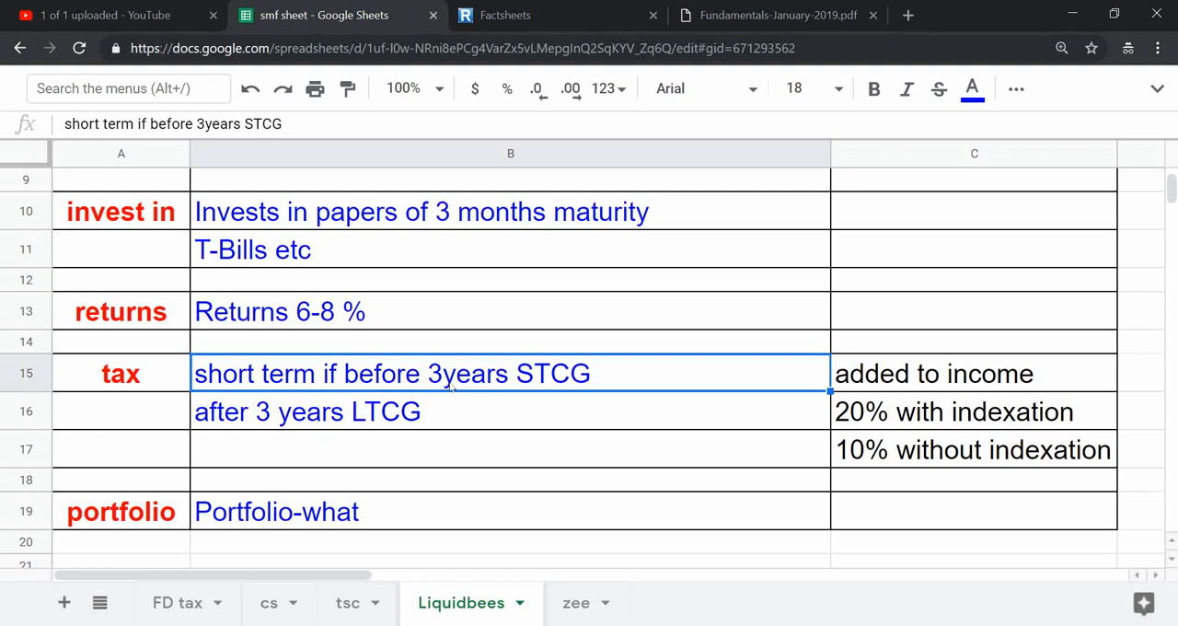
mouse_move(455, 405)
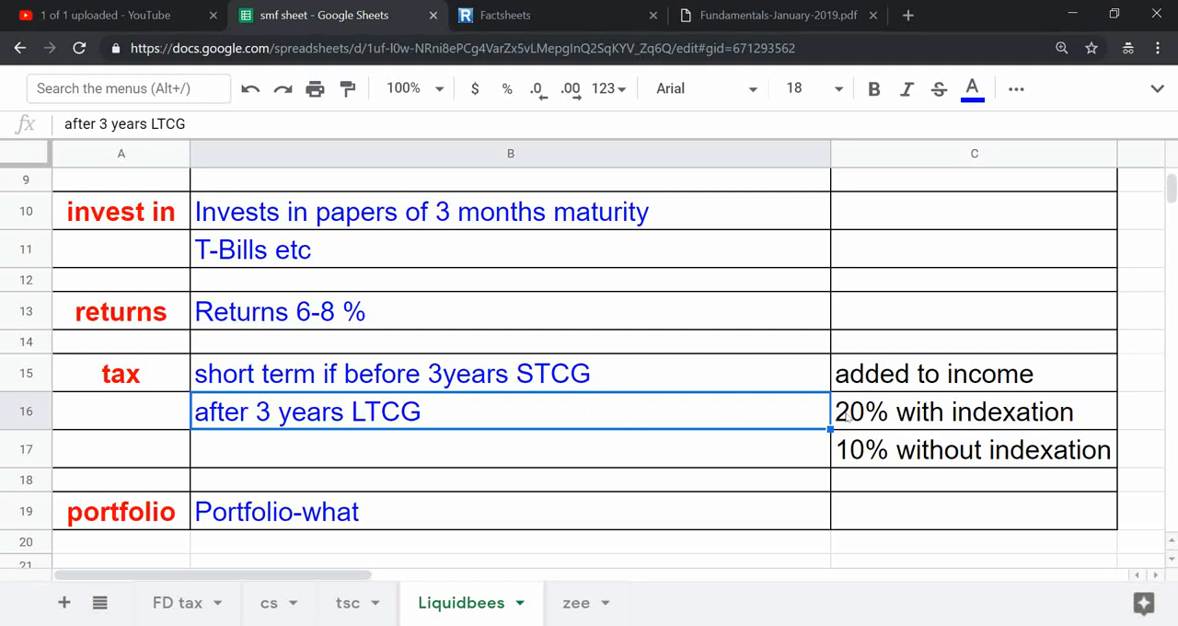
left_click(973, 449)
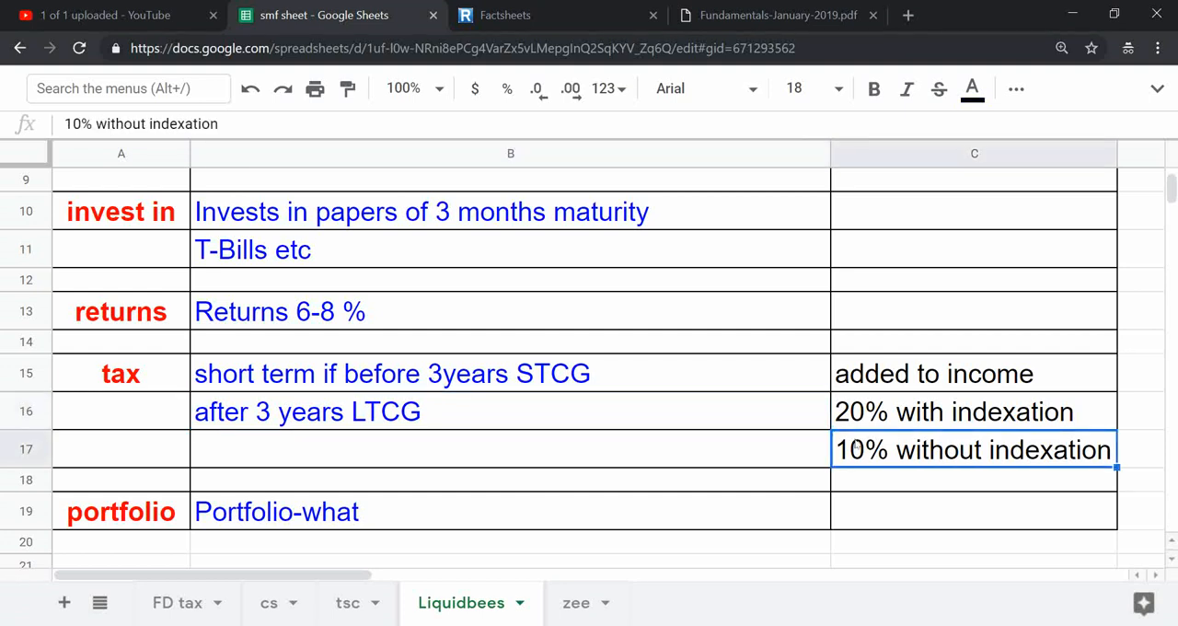
left_click(511, 450)
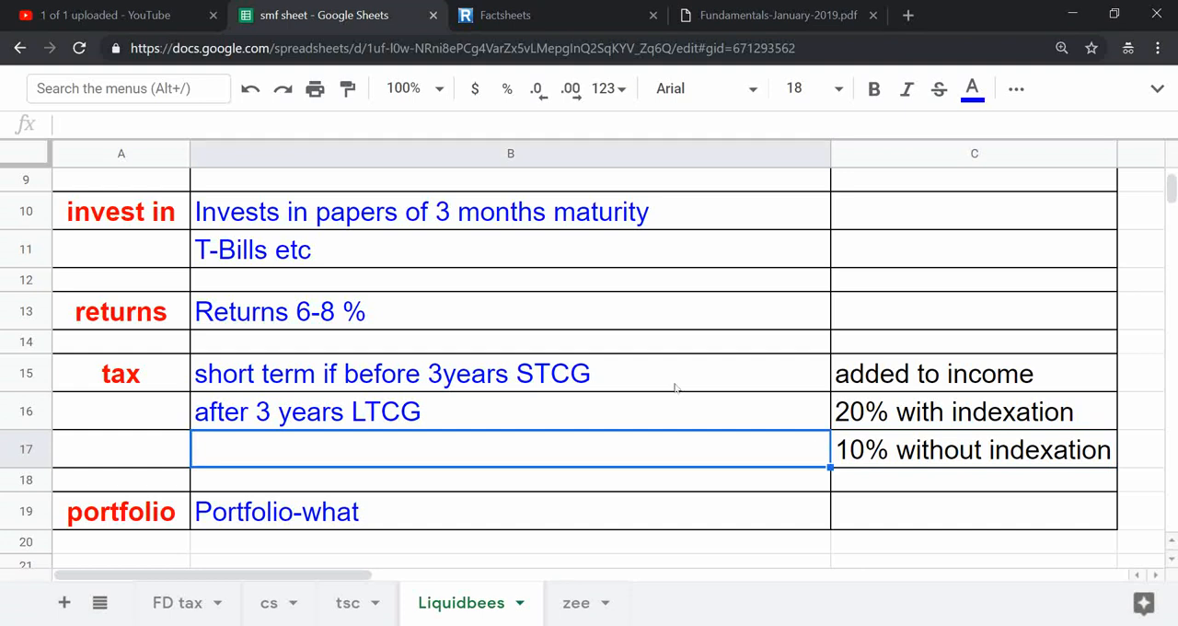
left_click(511, 373)
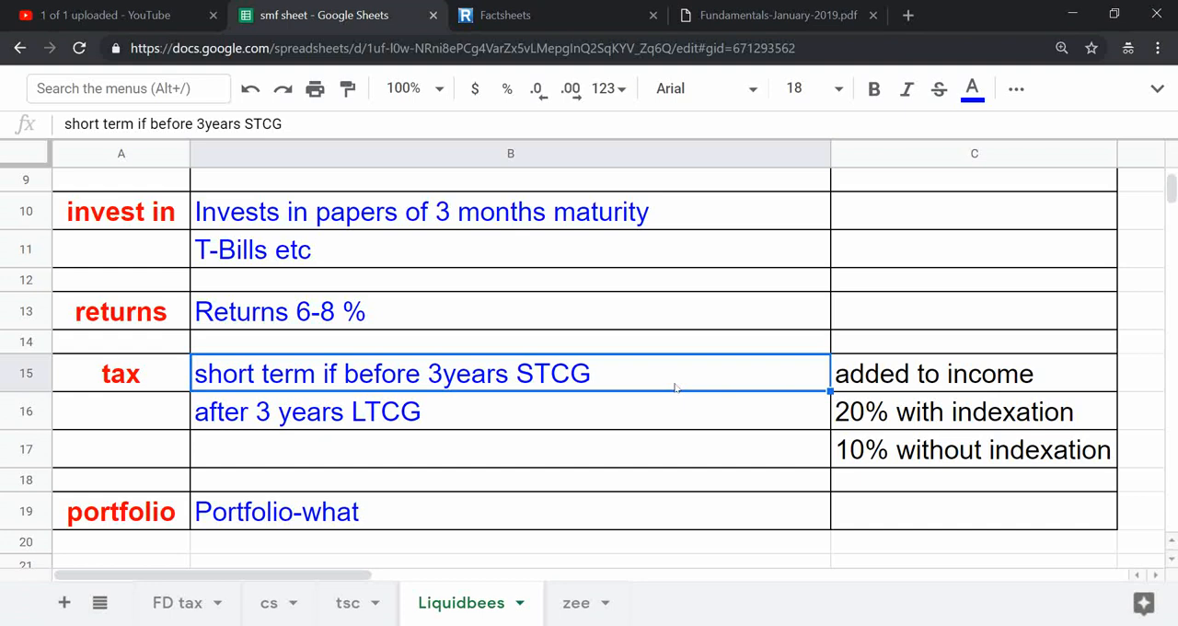
left_click(511, 412)
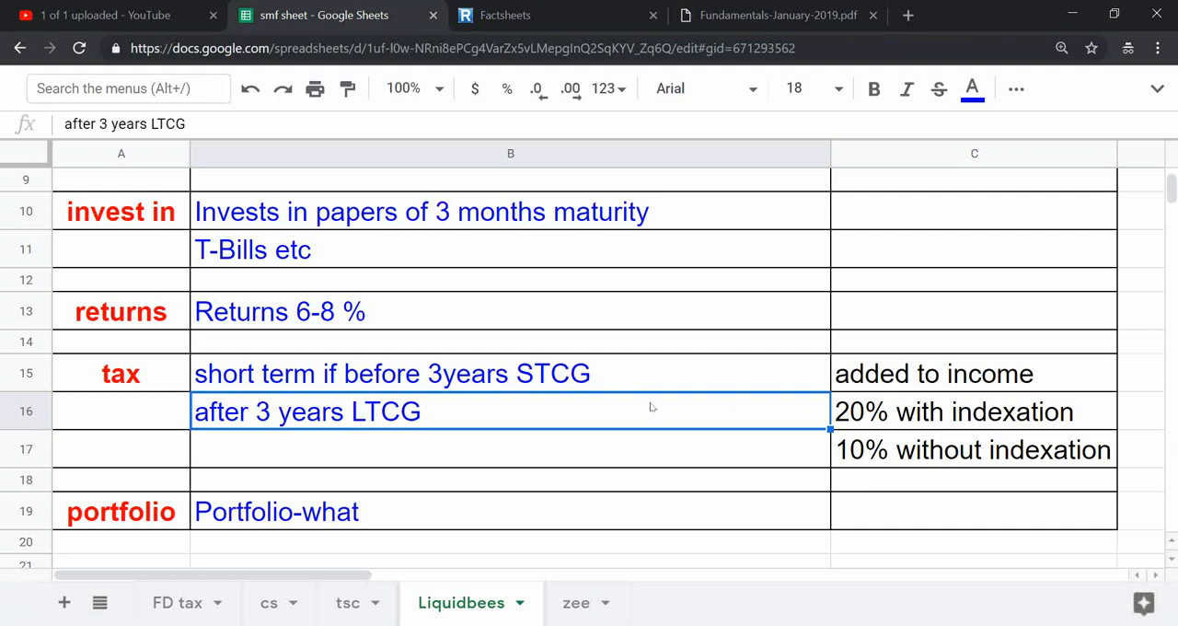
mouse_move(851, 377)
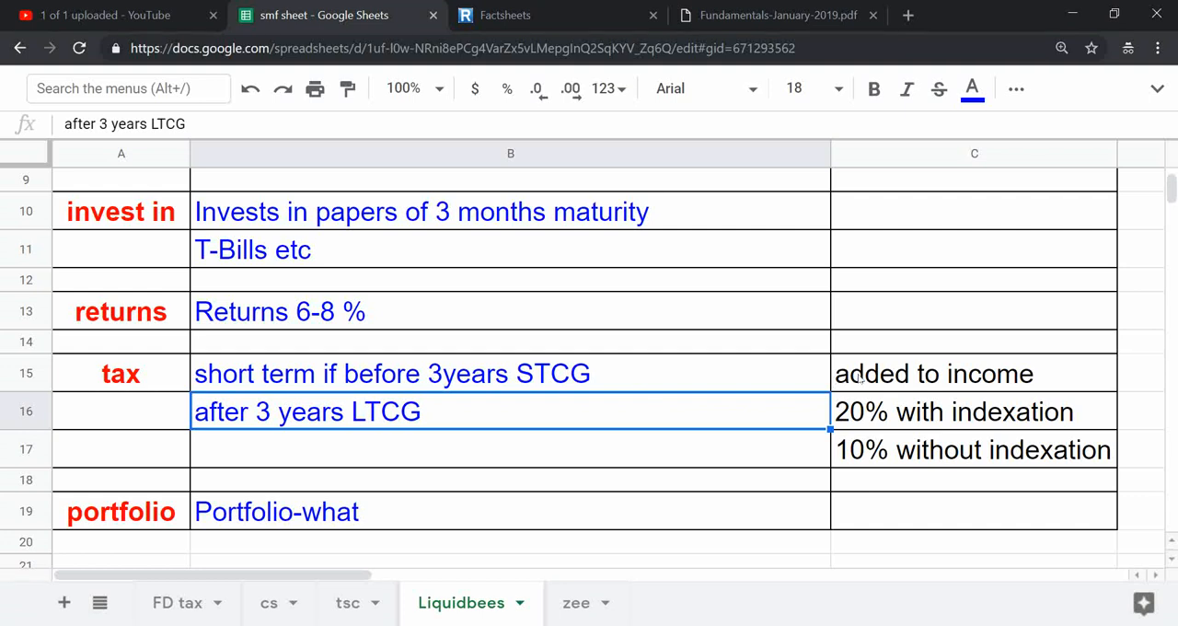
left_click(933, 373)
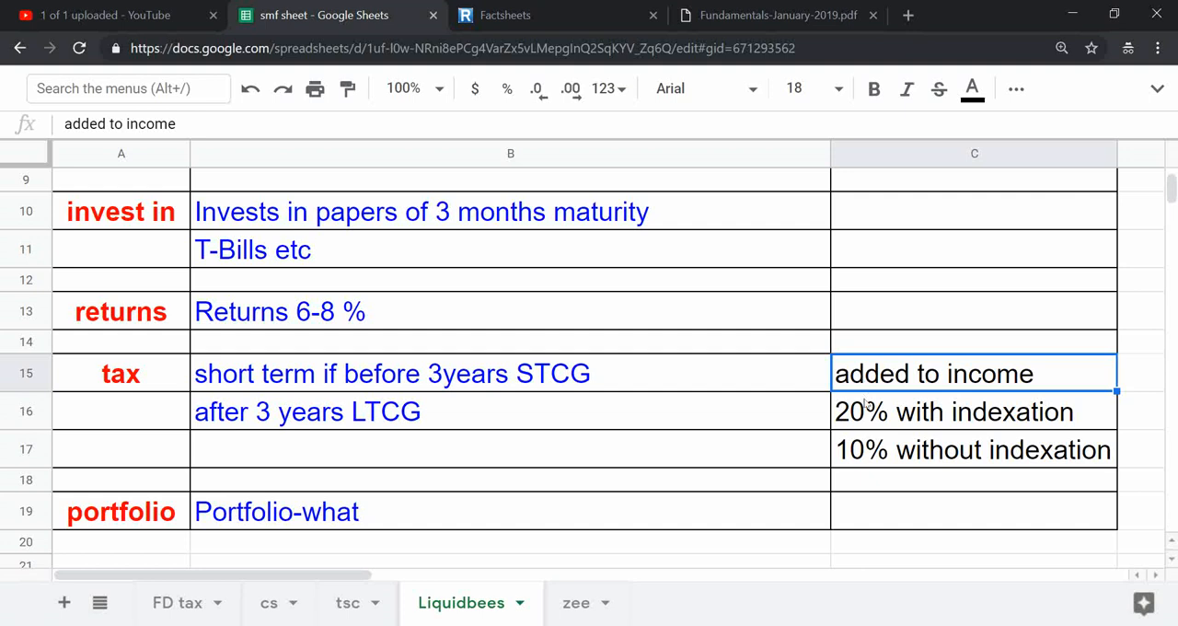
left_click(958, 412)
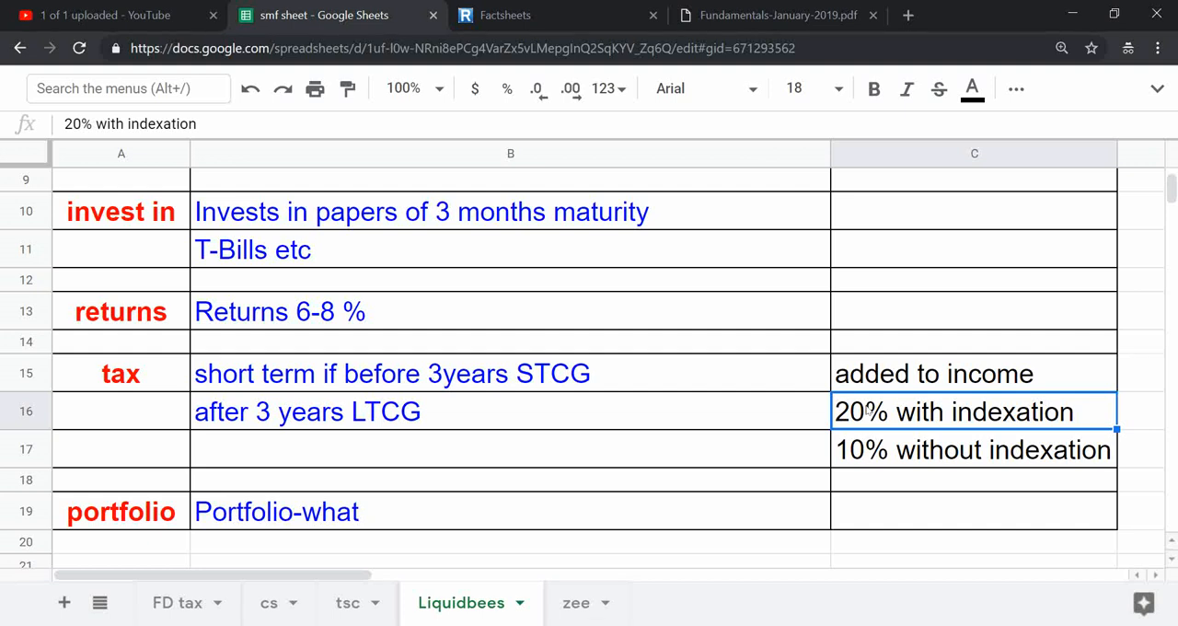
mouse_move(937, 428)
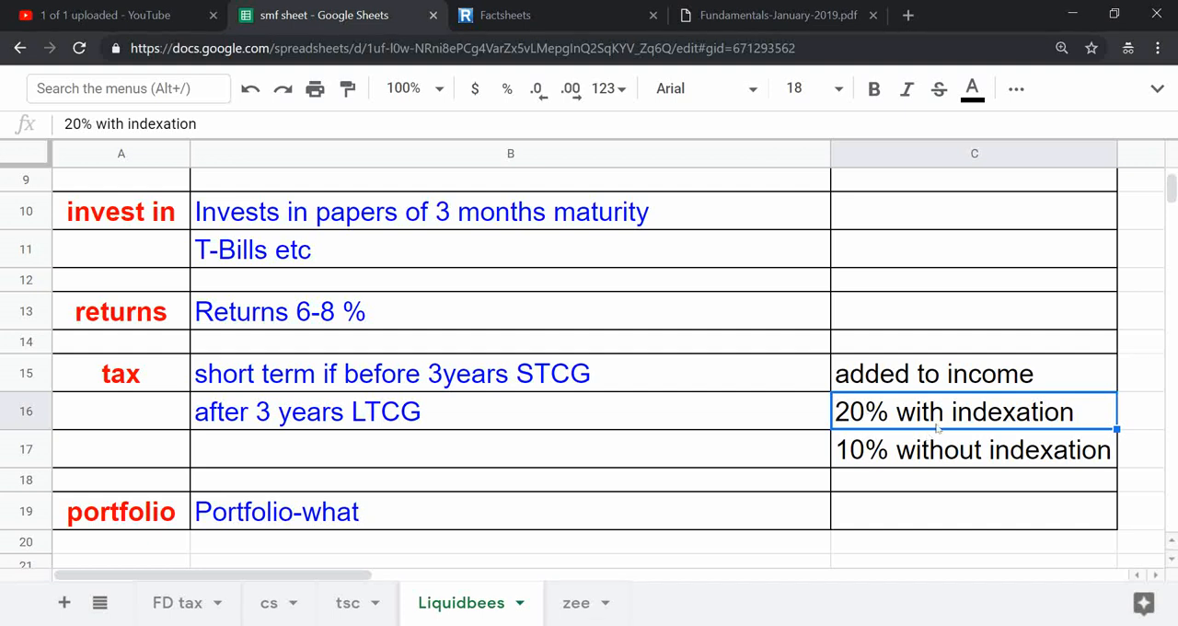
left_click(973, 449)
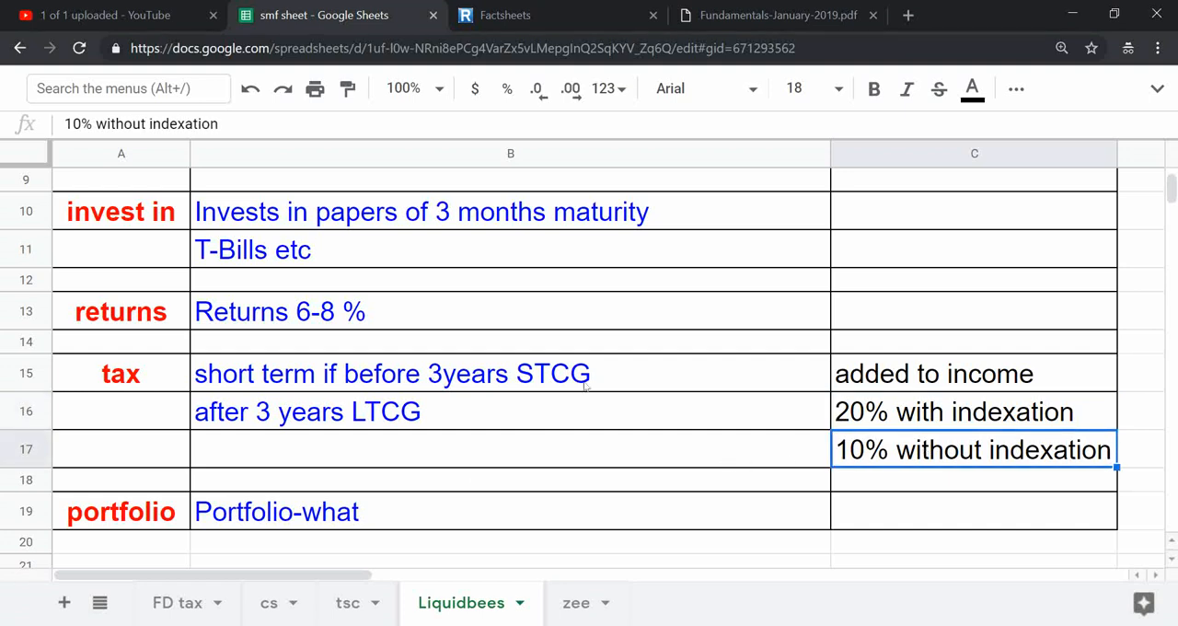
scroll("up", 3)
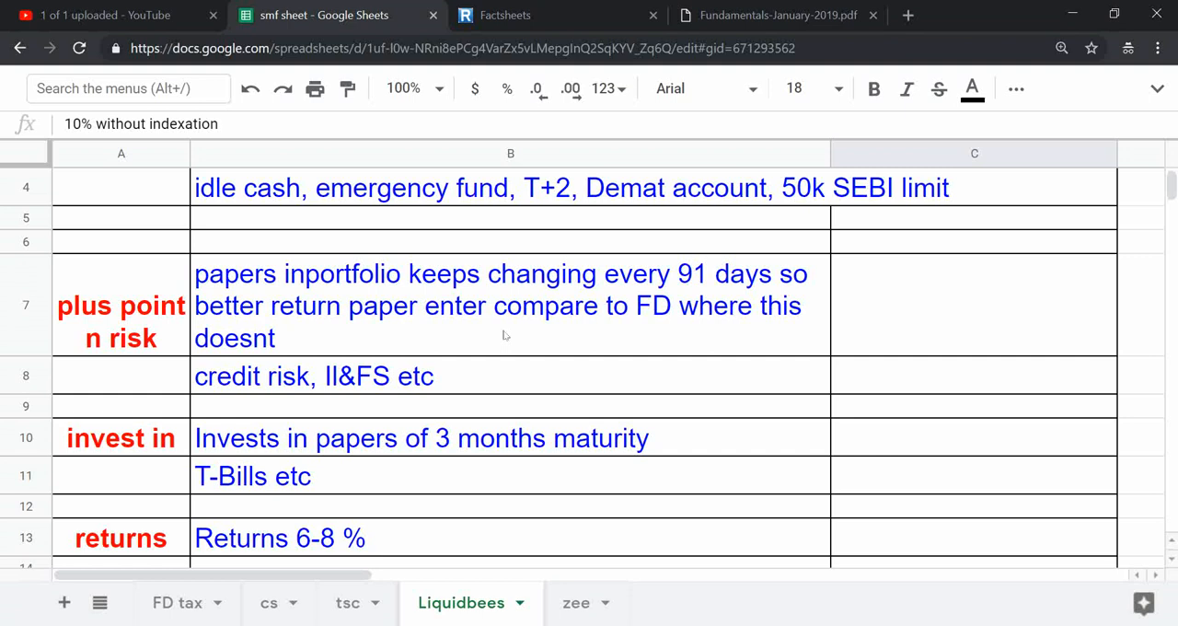
left_click(511, 304)
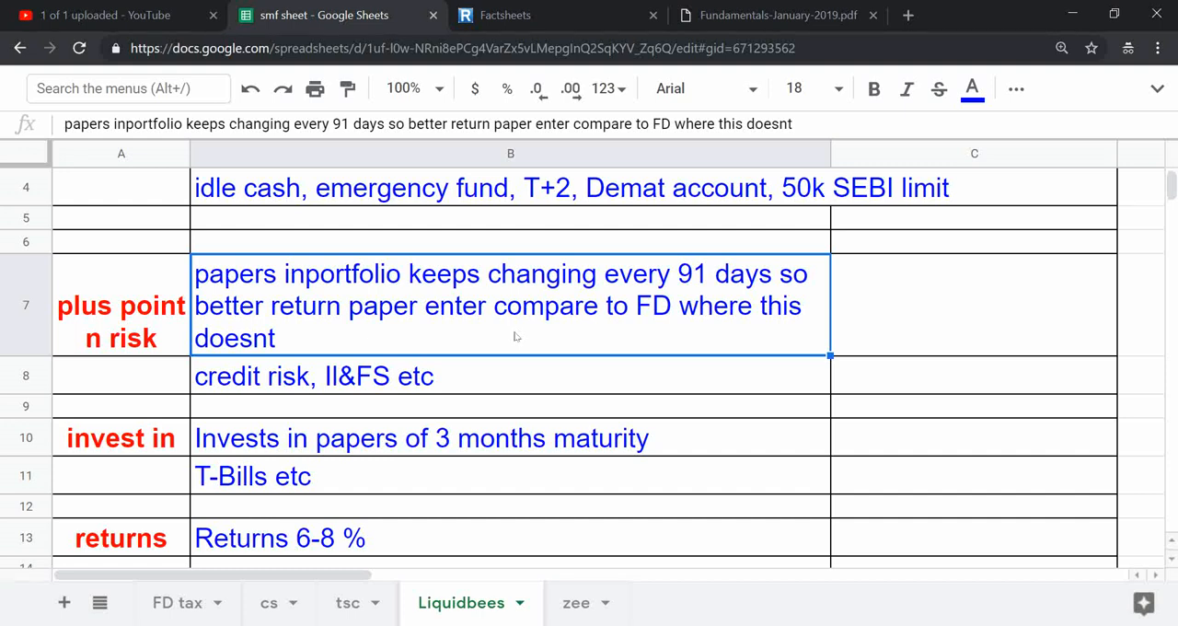
mouse_move(514, 346)
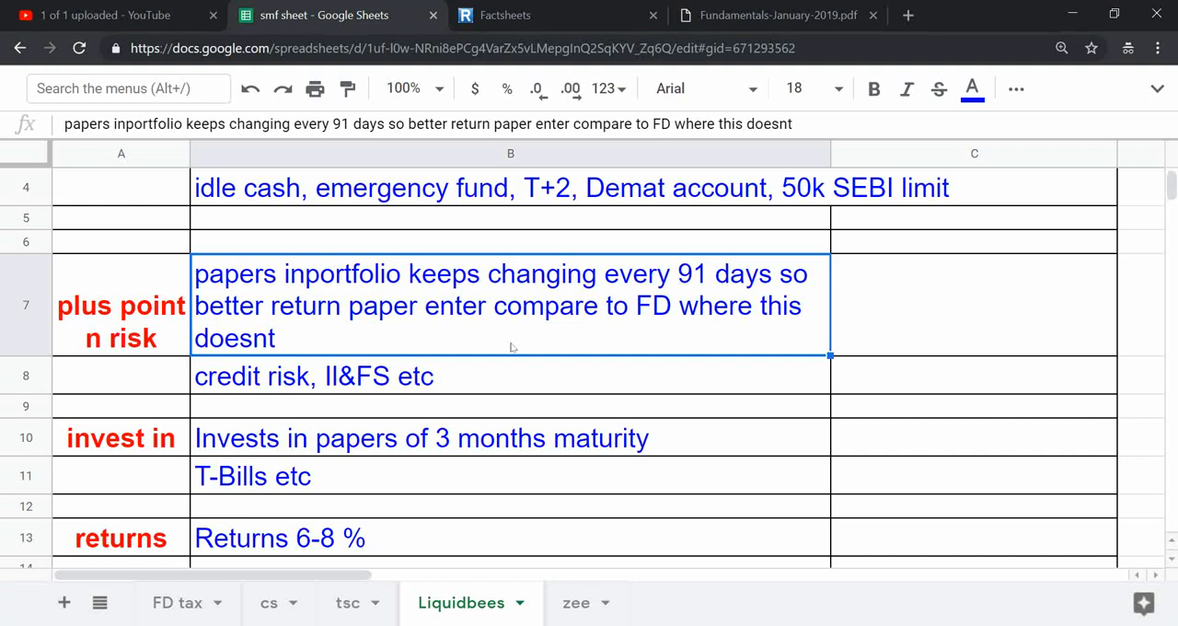
left_click(510, 376)
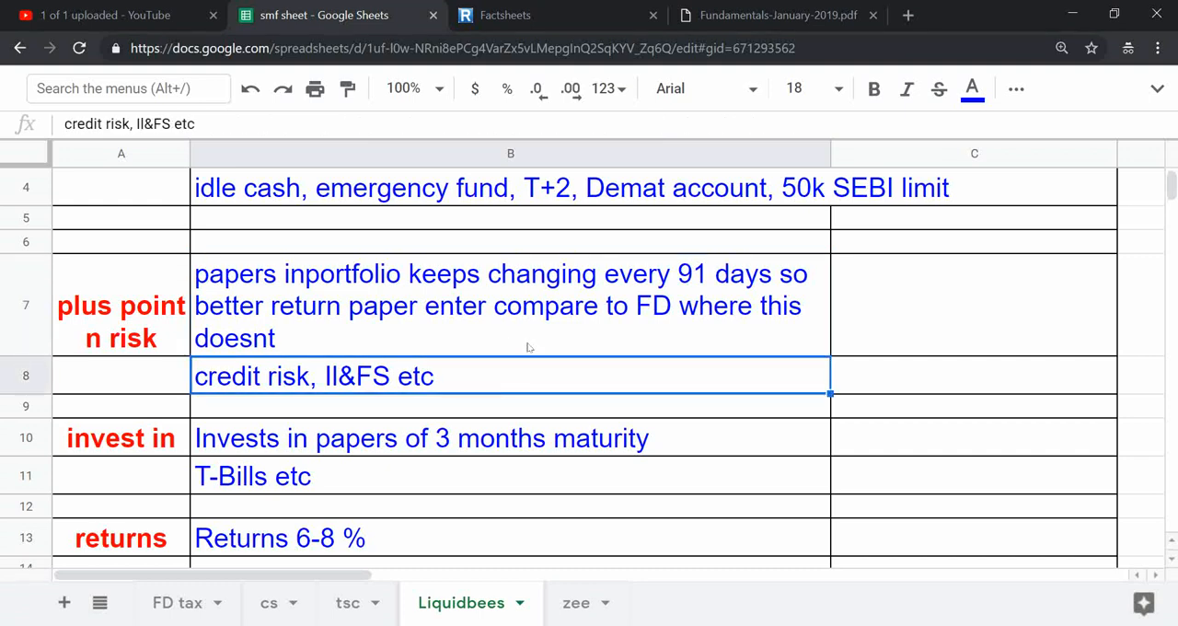
left_click(511, 305)
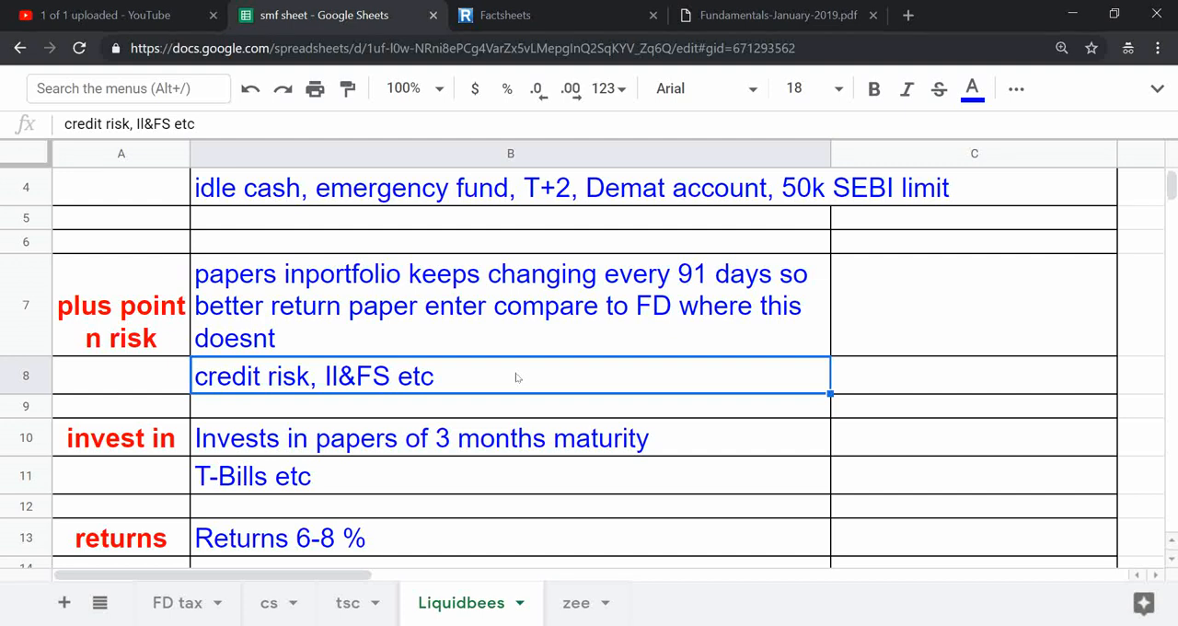
mouse_move(851, 384)
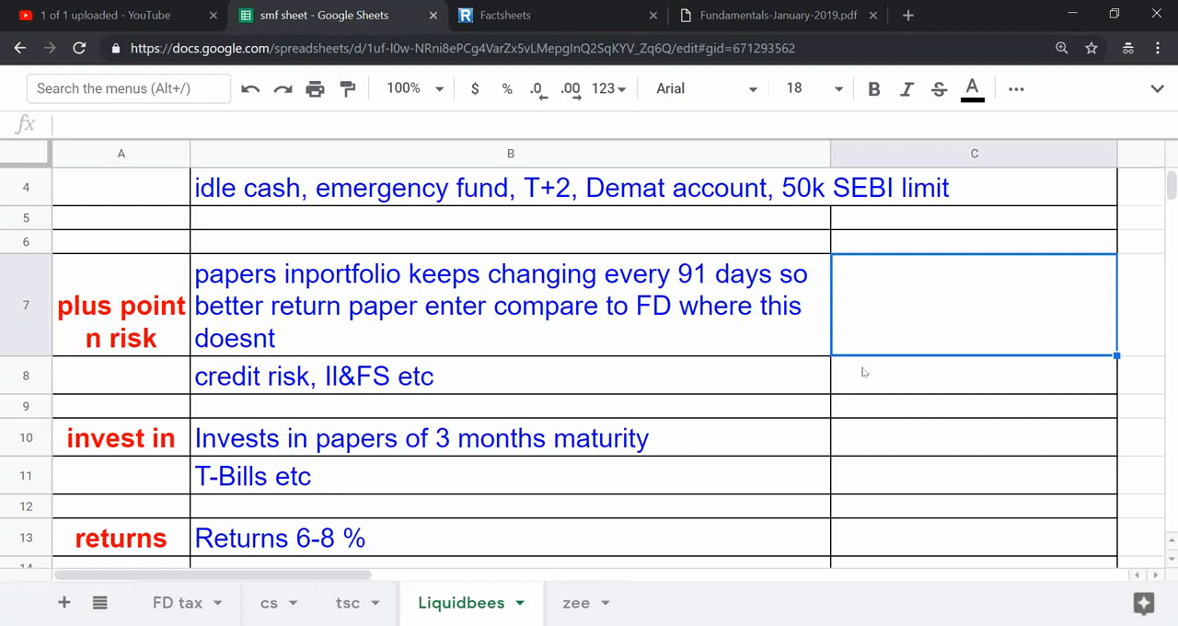
left_click(506, 375)
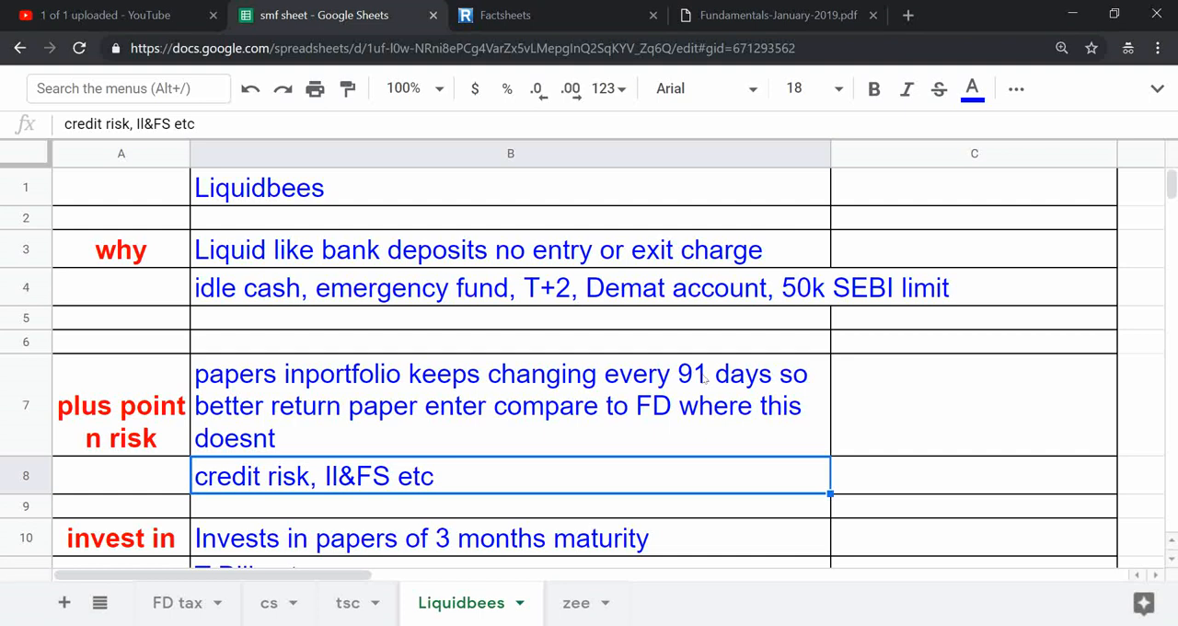
left_click(506, 405)
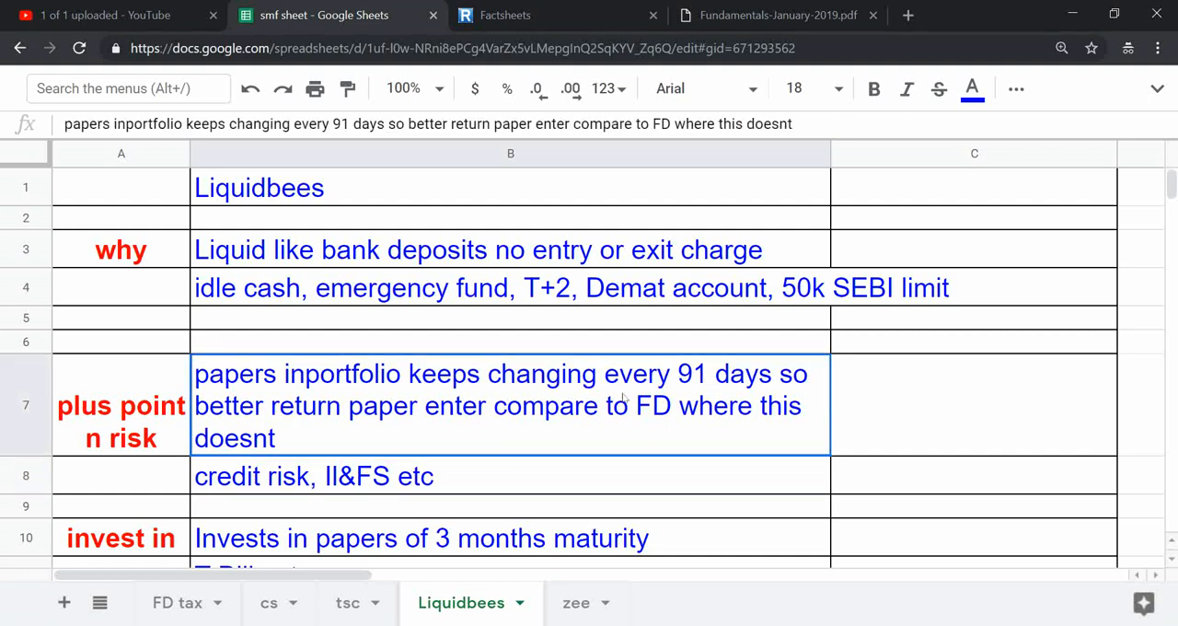
left_click(973, 405)
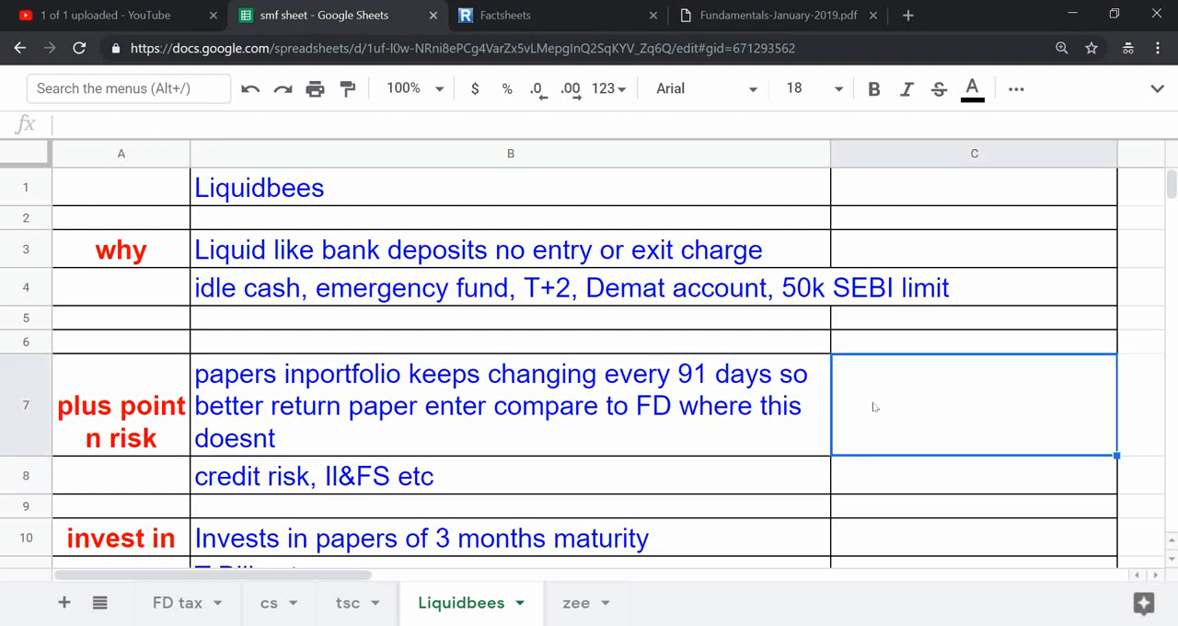
left_click(974, 288)
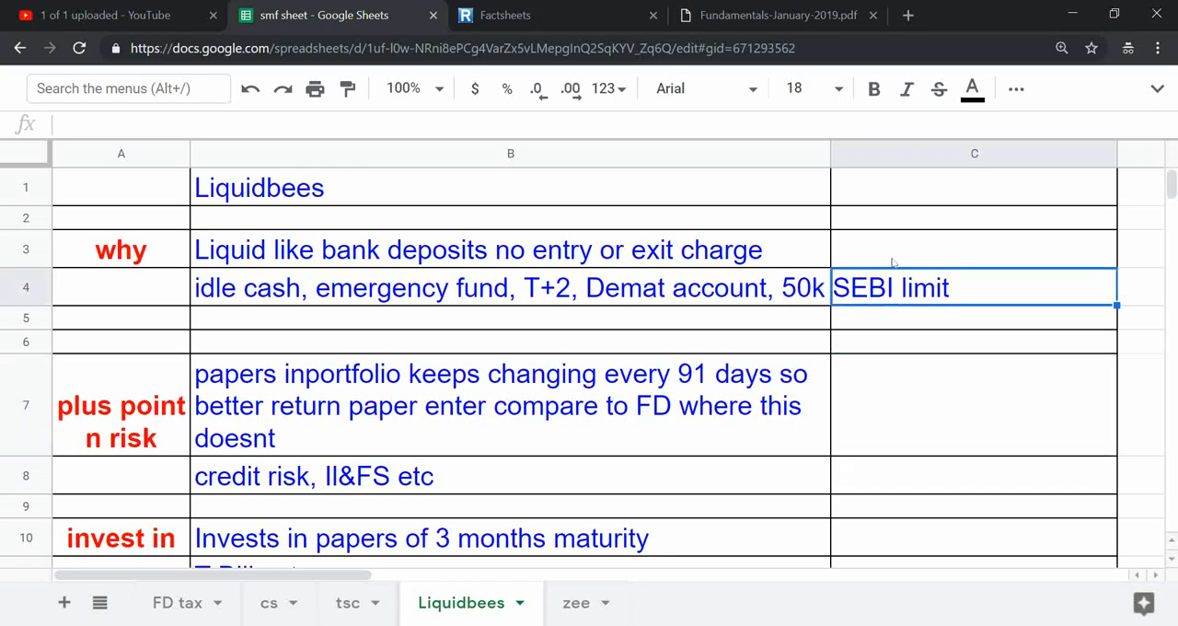
left_click(974, 248)
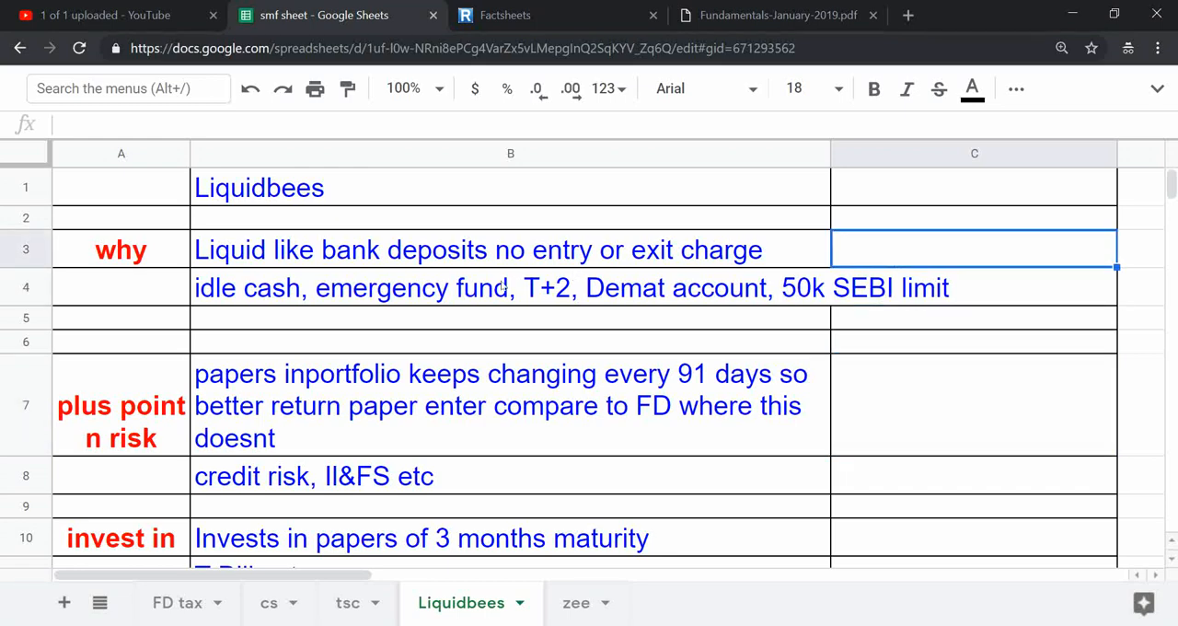
scroll("down", 3)
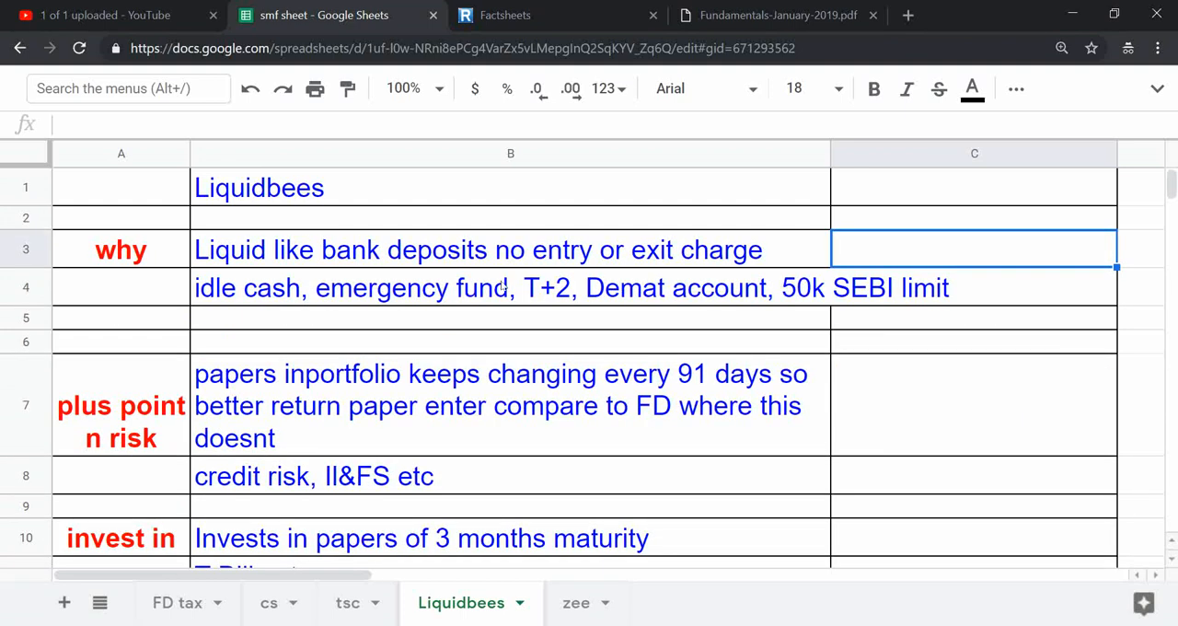
left_click(776, 15)
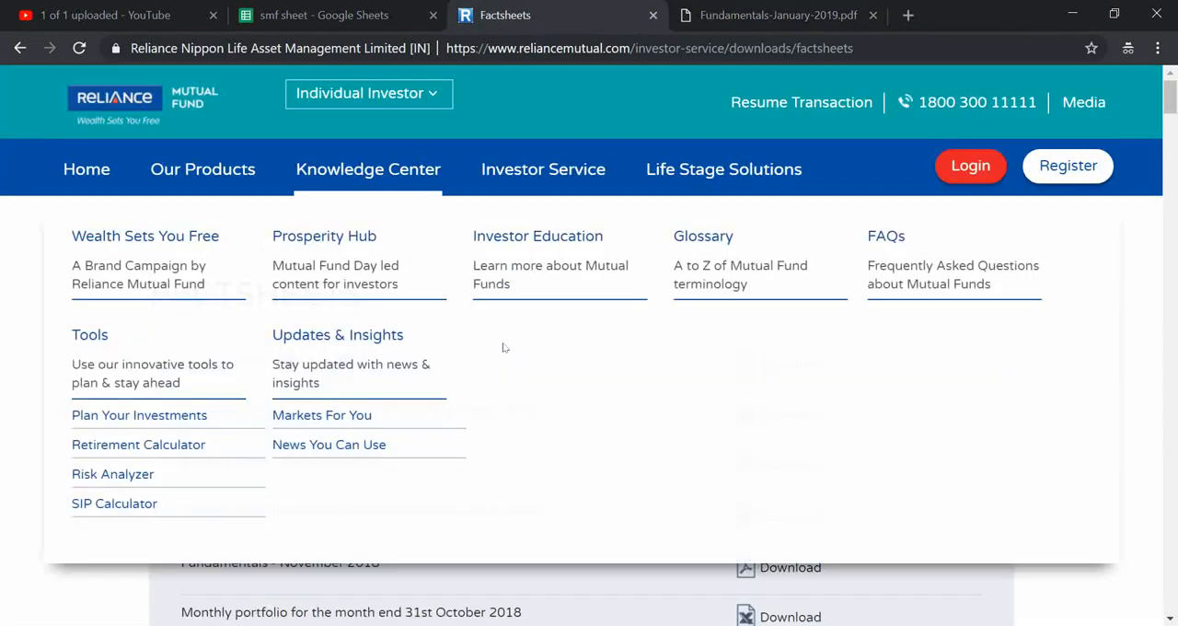
Scroll the factsheet downloads list and switch to the Fundamentals-January-2019 PDF tab
scroll("down", 3)
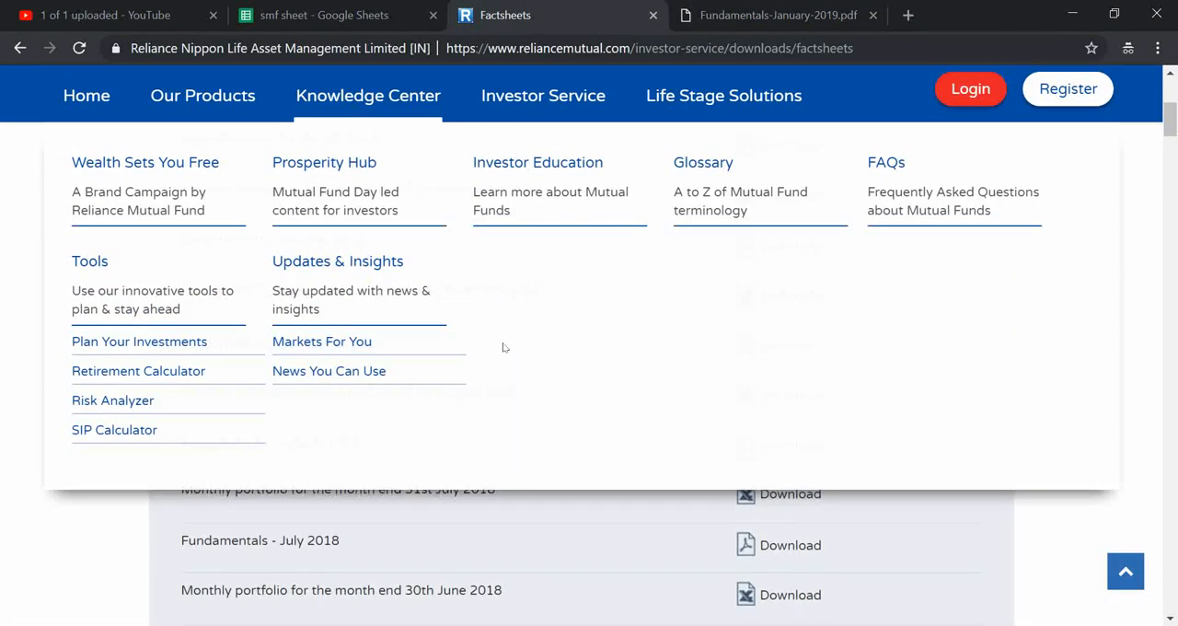
left_click(776, 14)
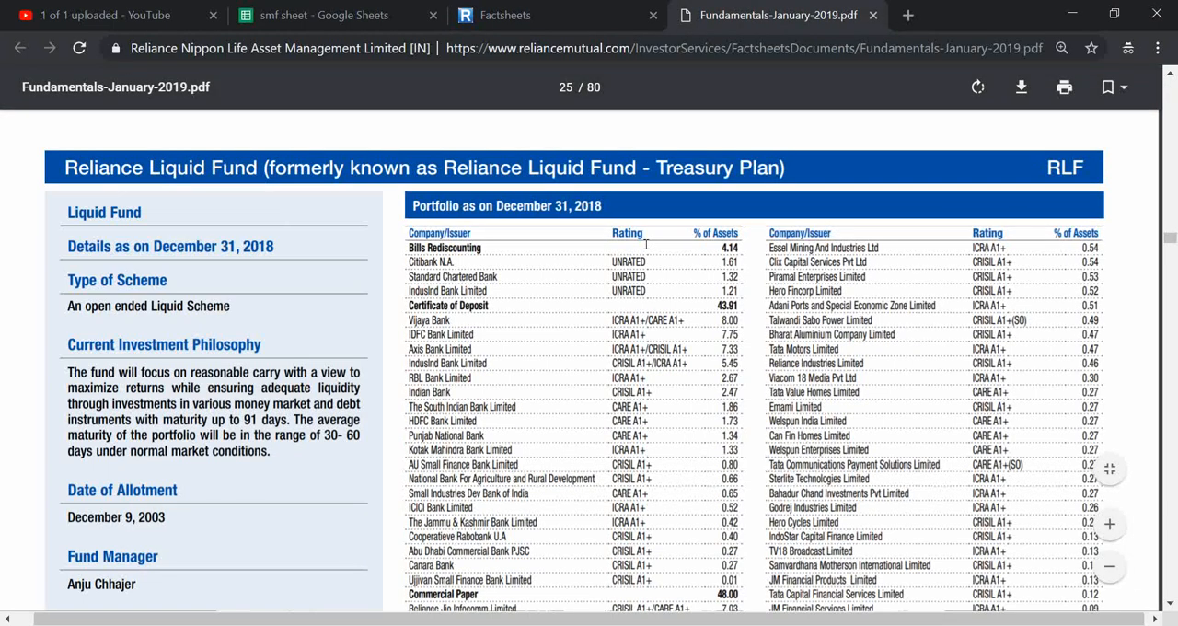
Scroll page 25 to show more Reliance Liquid Fund holdings
scroll("down", 3)
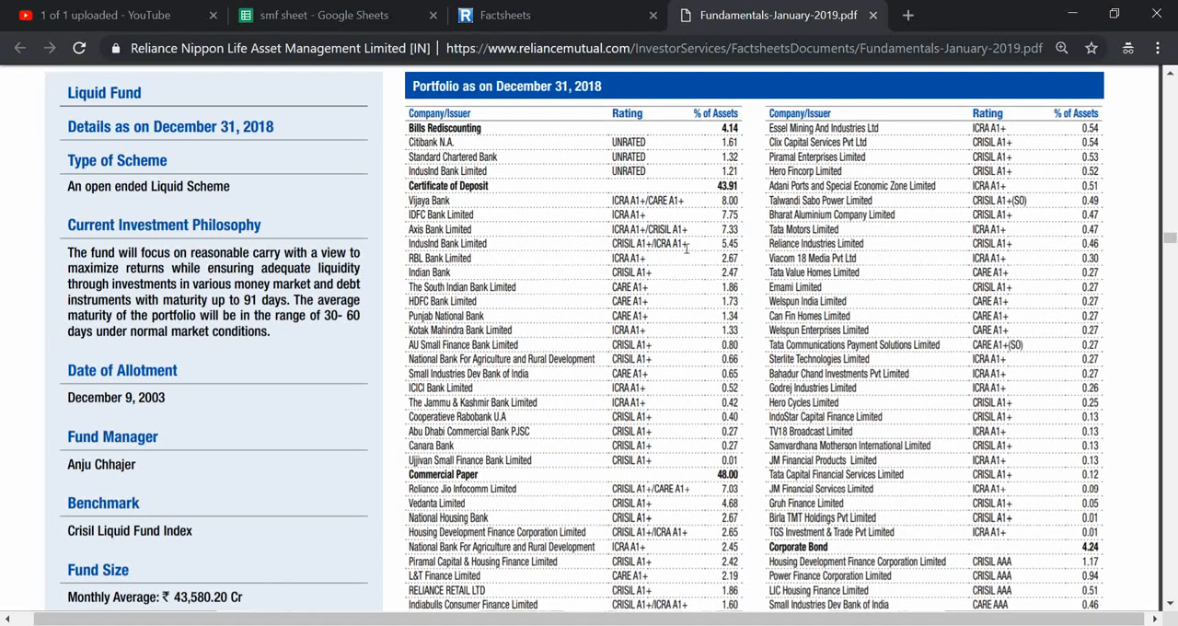
mouse_move(747, 181)
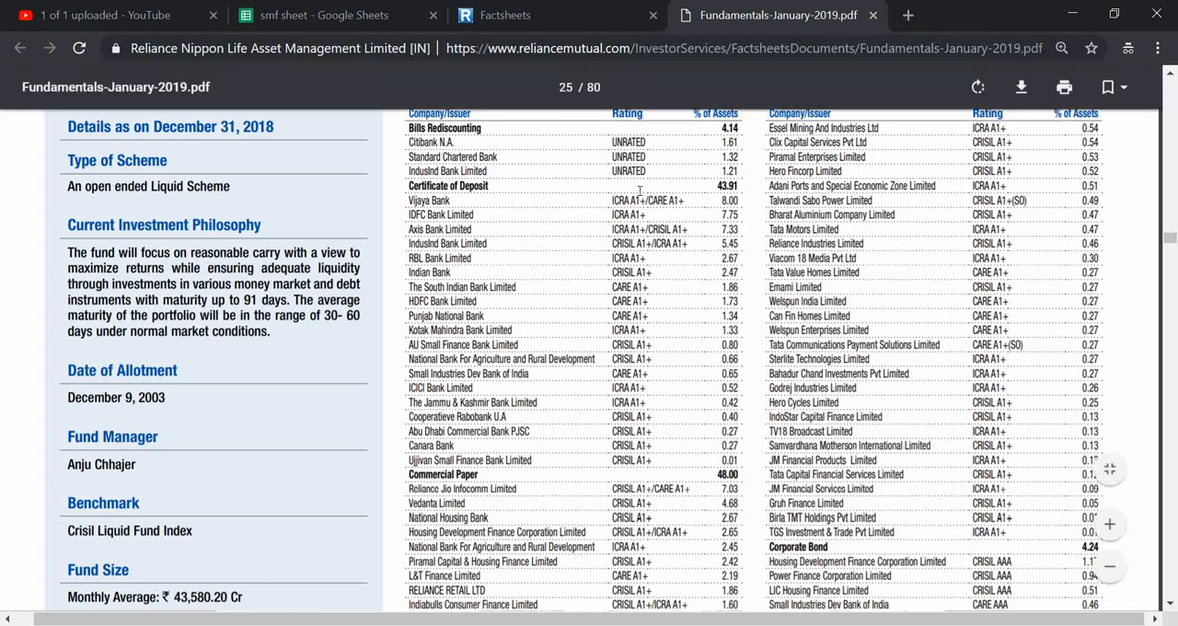
mouse_move(696, 147)
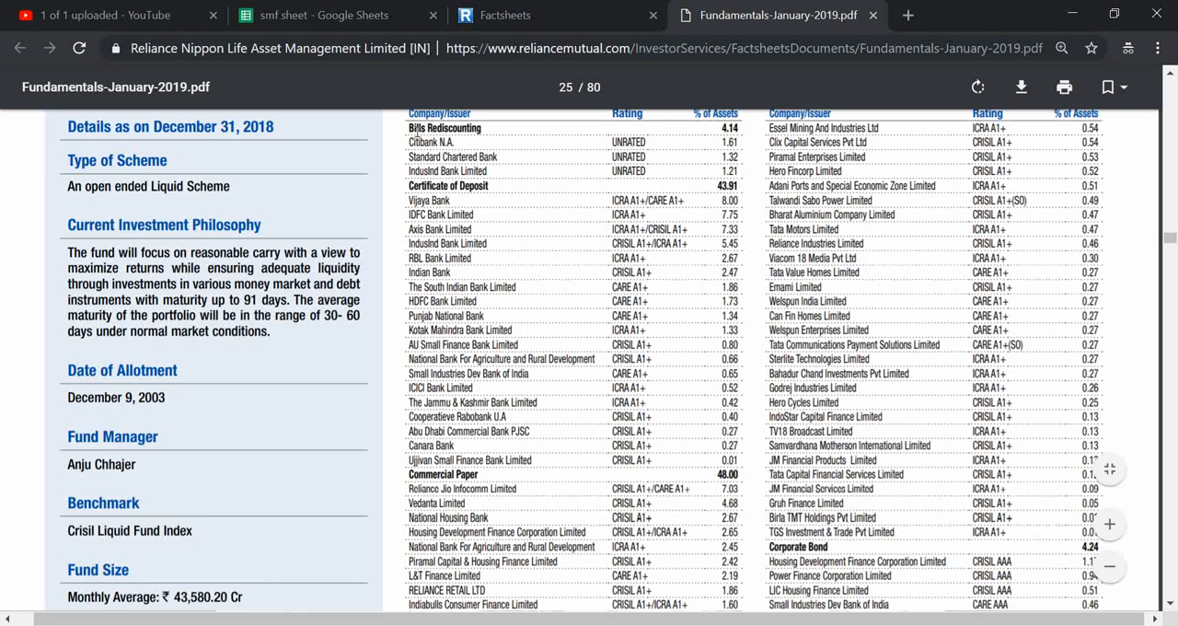
mouse_move(566, 179)
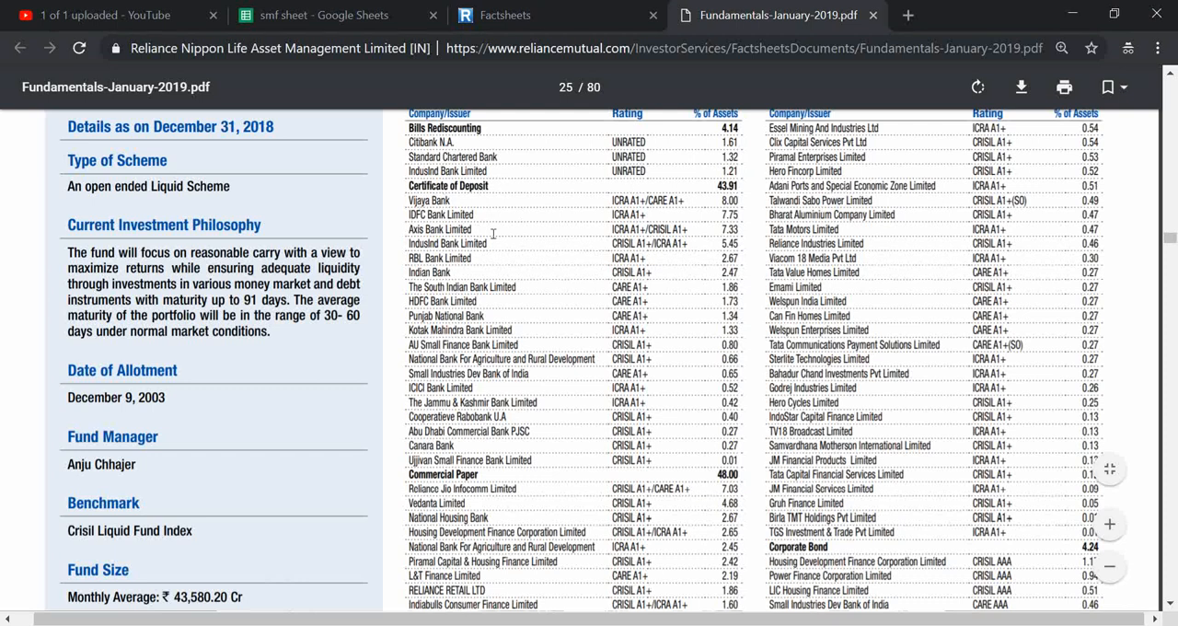
Scroll down the page 25 table to the Commercial Paper and Corporate Bond sections
scroll("down", 3)
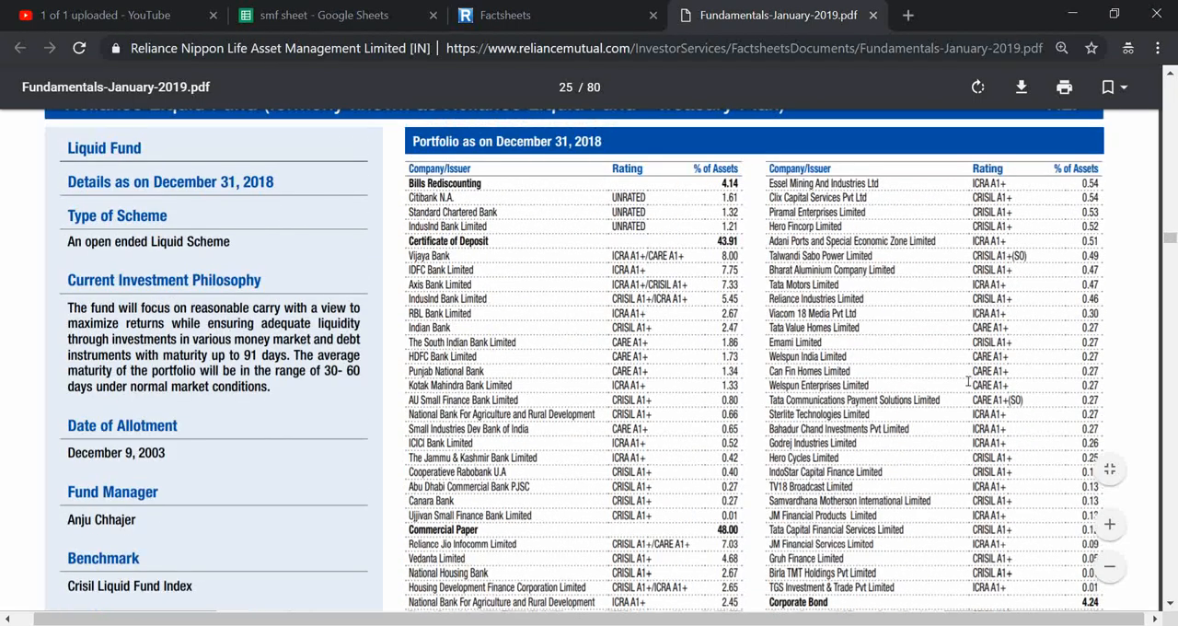
mouse_move(854, 345)
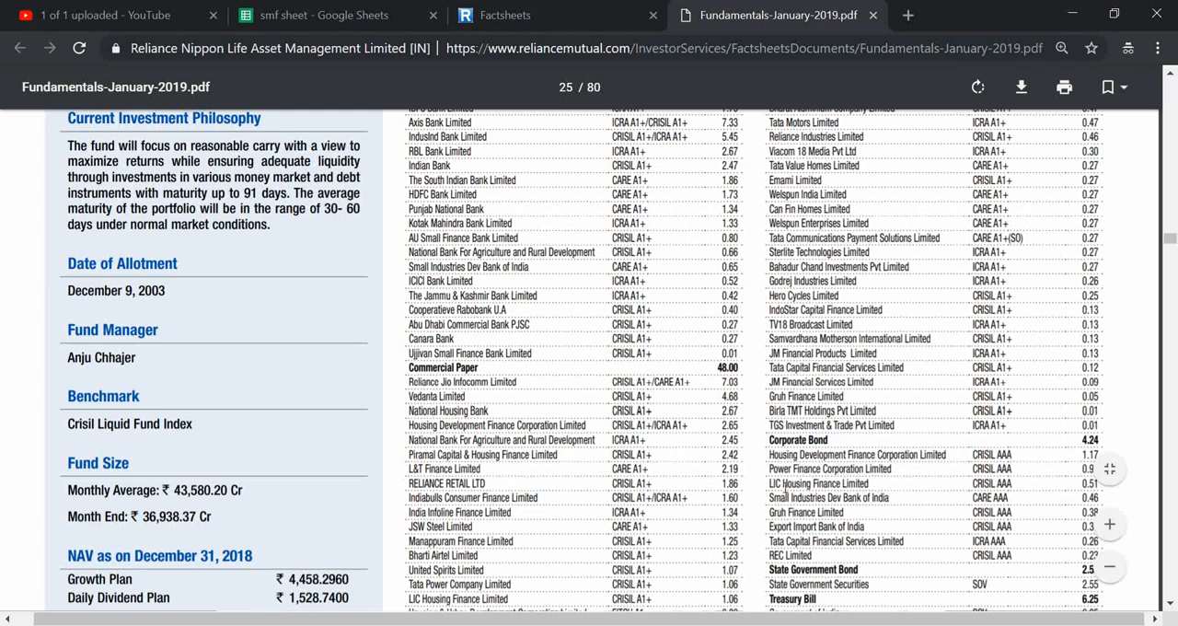
Scroll down to Grand Total, NAV plans, and the Rating Profile and Asset Allocation charts
scroll("down", 3)
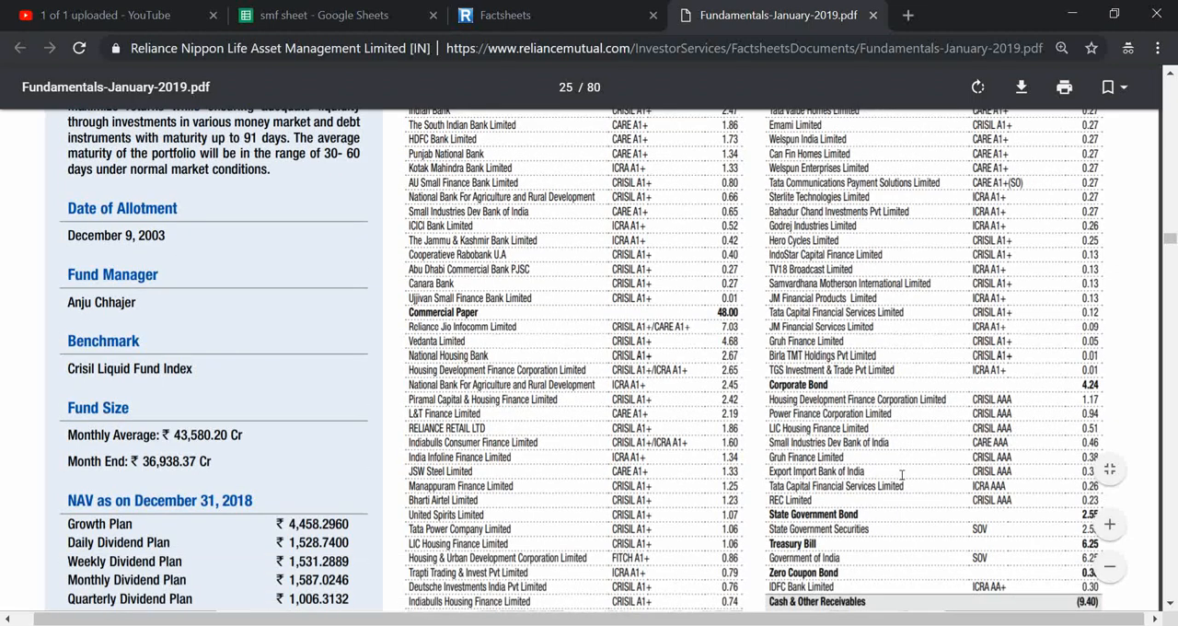
scroll("down", 3)
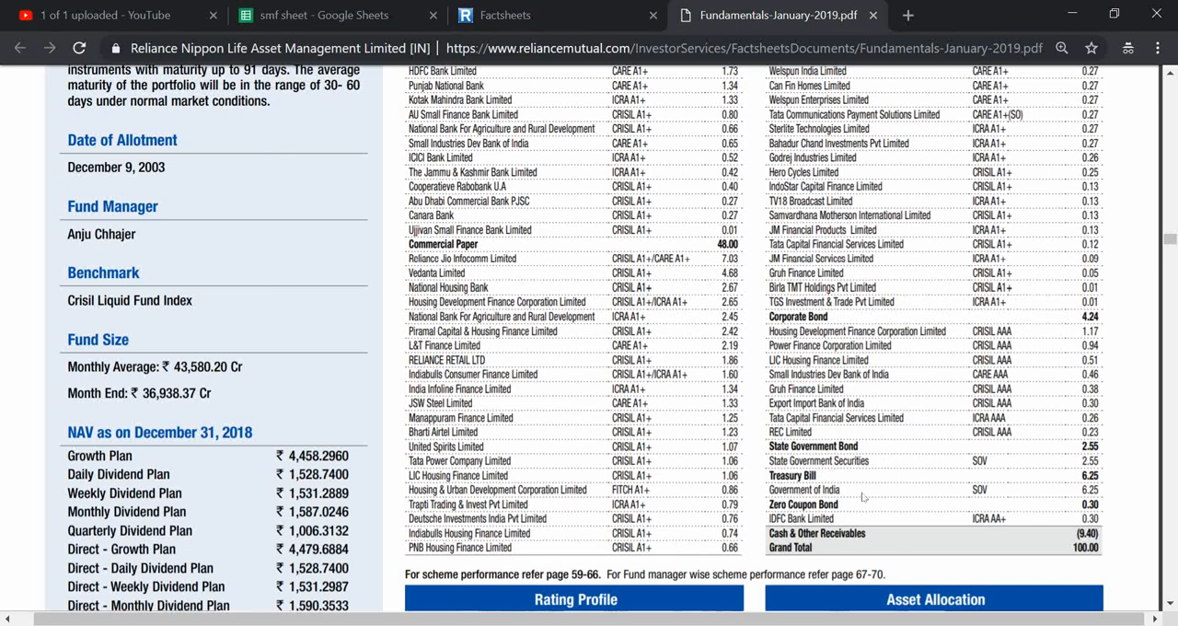
mouse_move(908, 495)
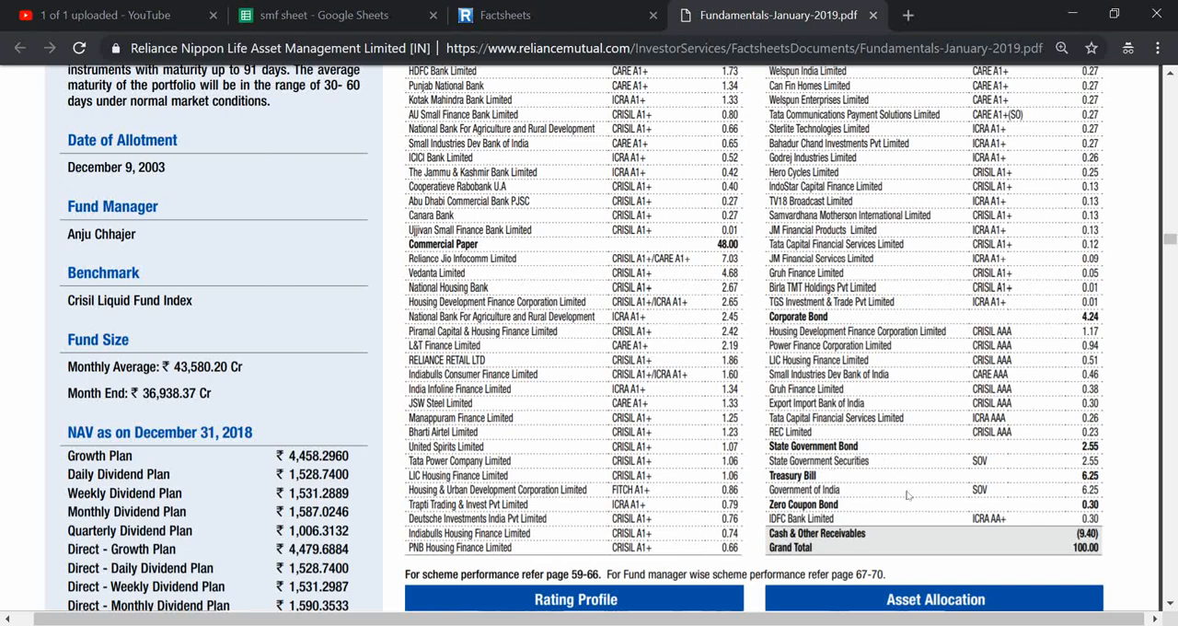
scroll("down", 3)
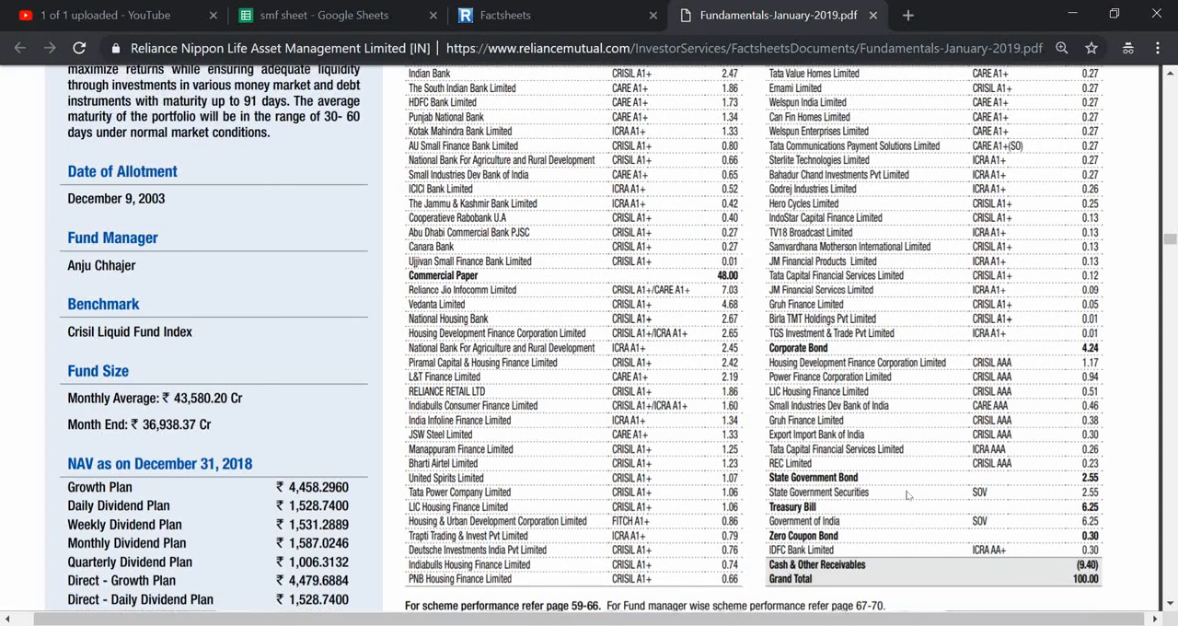
scroll("down", 3)
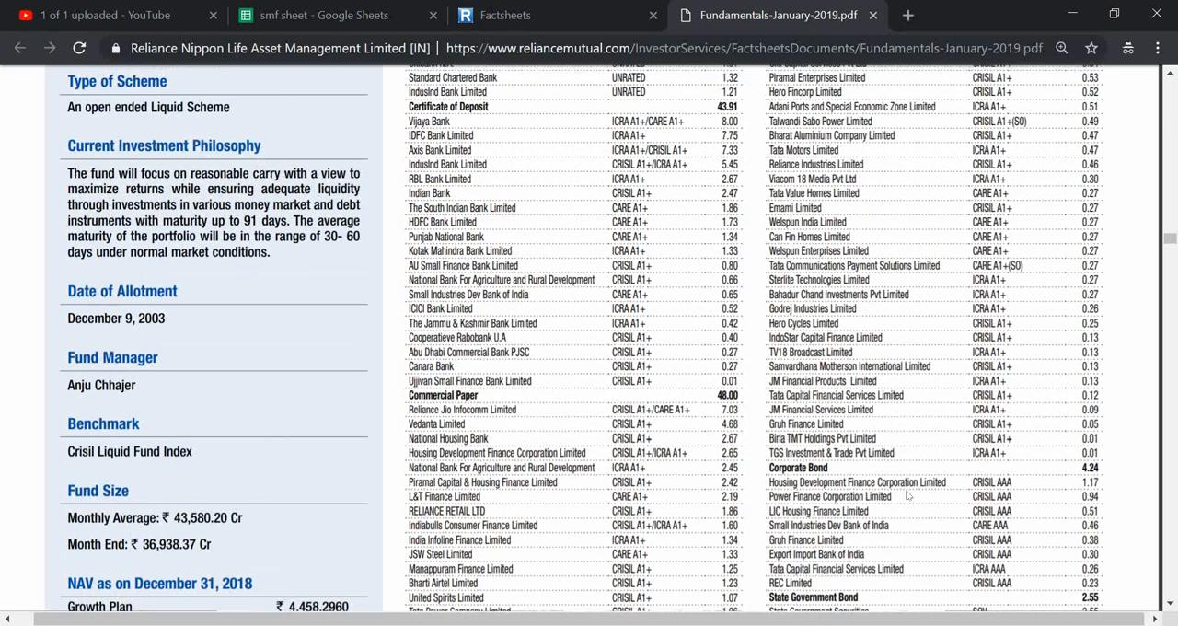
scroll("down", 3)
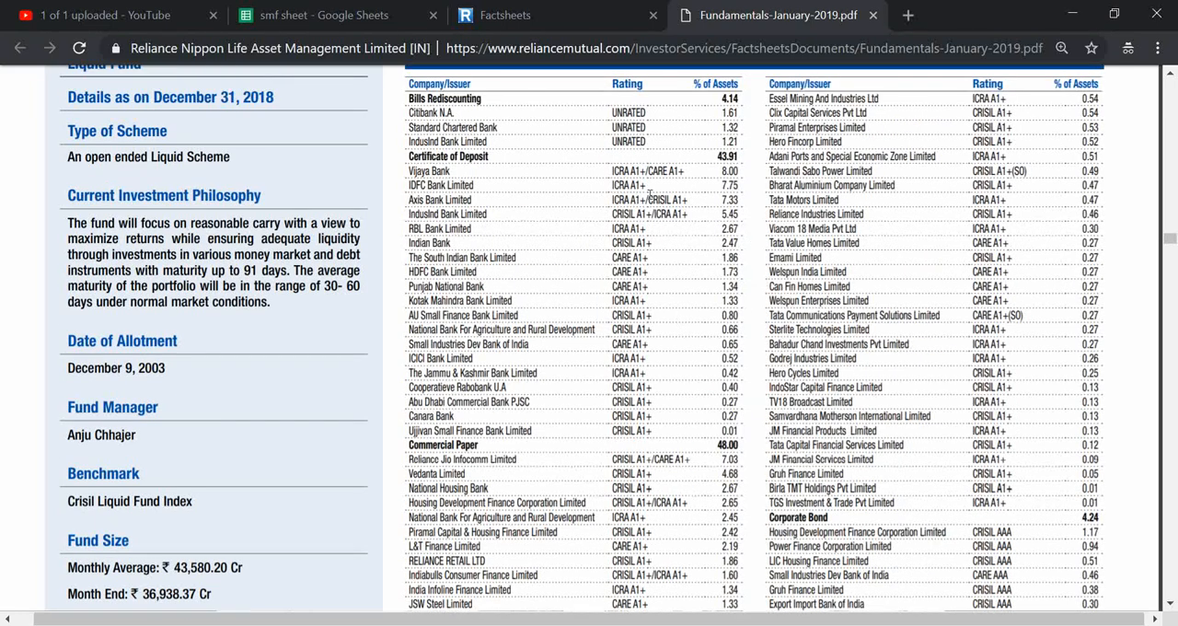
mouse_move(603, 272)
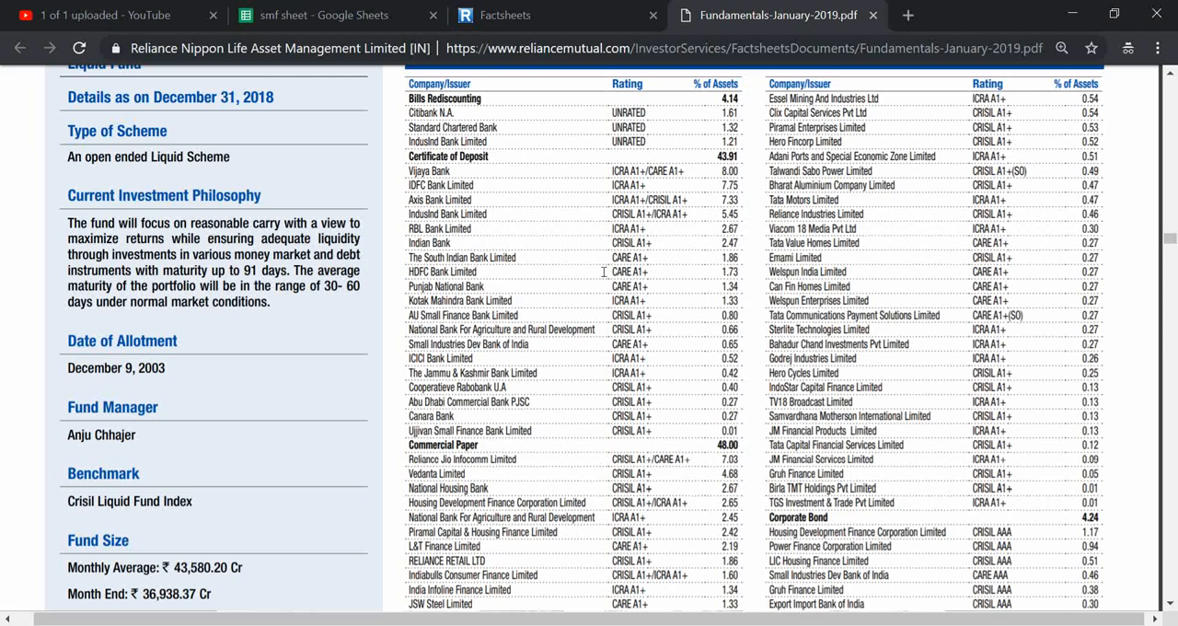
scroll("down", 3)
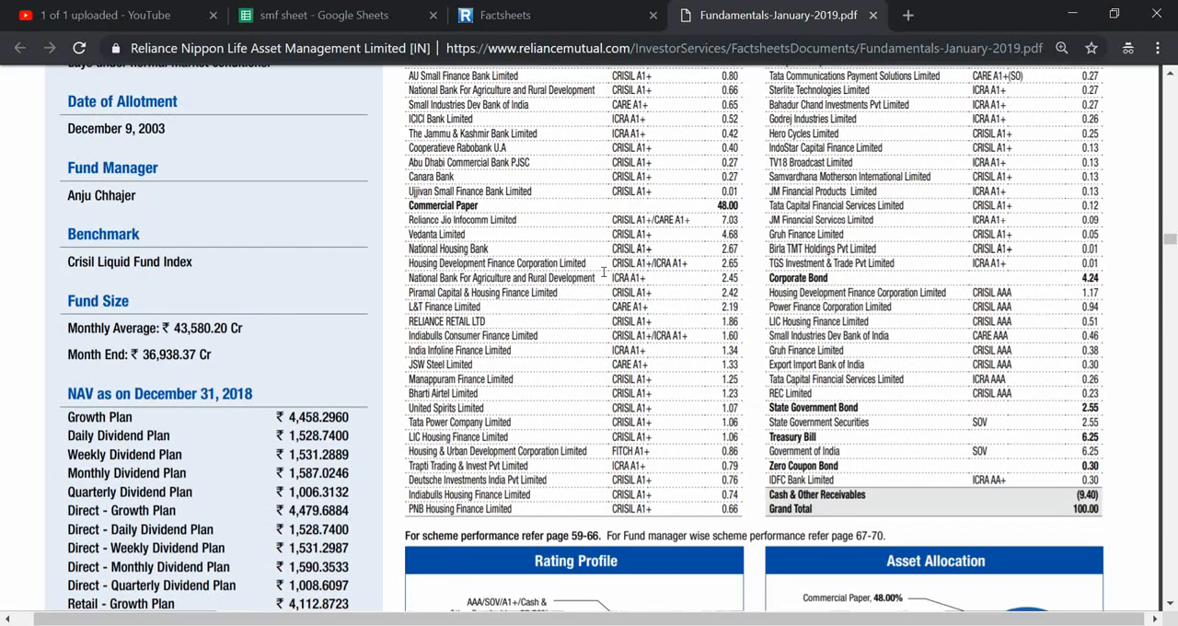